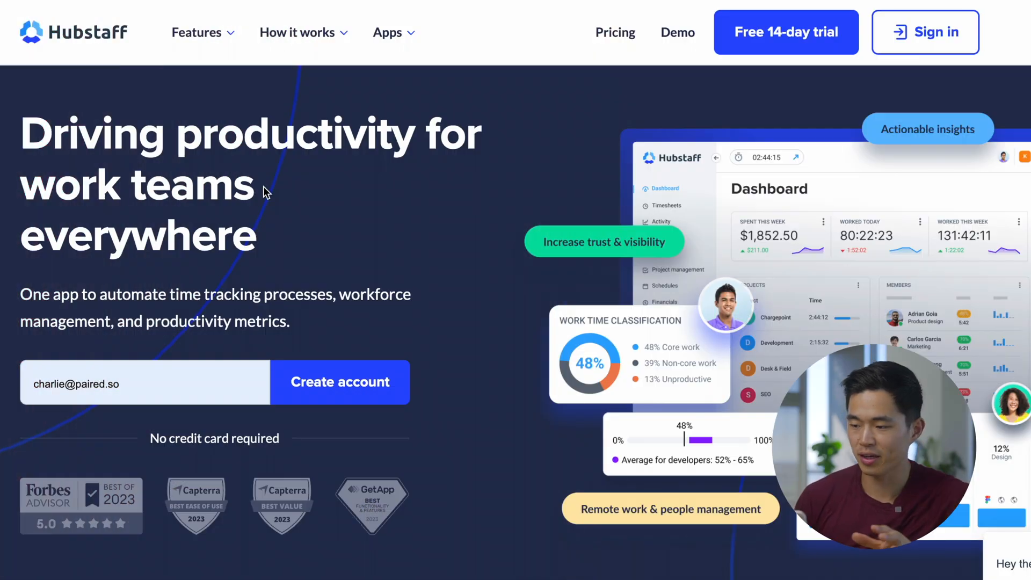
{"action": "mouse_move", "coordinate": [615, 32]}
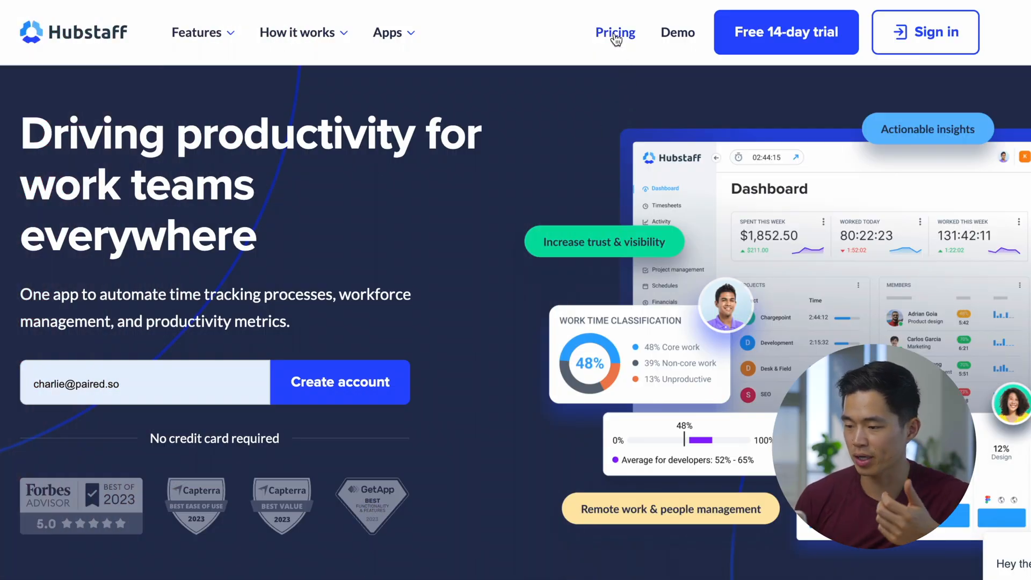
Step: Compare Hubstaff plan prices with Monthly billing, then return to Annual (2 months free) prices
{"action": "left_click", "coordinate": [615, 32]}
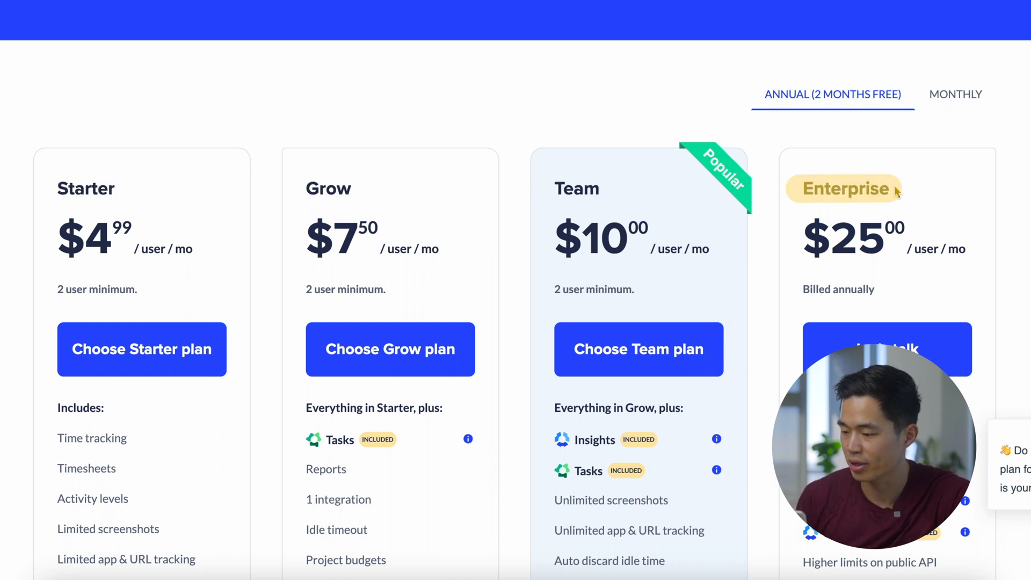
{"action": "mouse_move", "coordinate": [880, 75]}
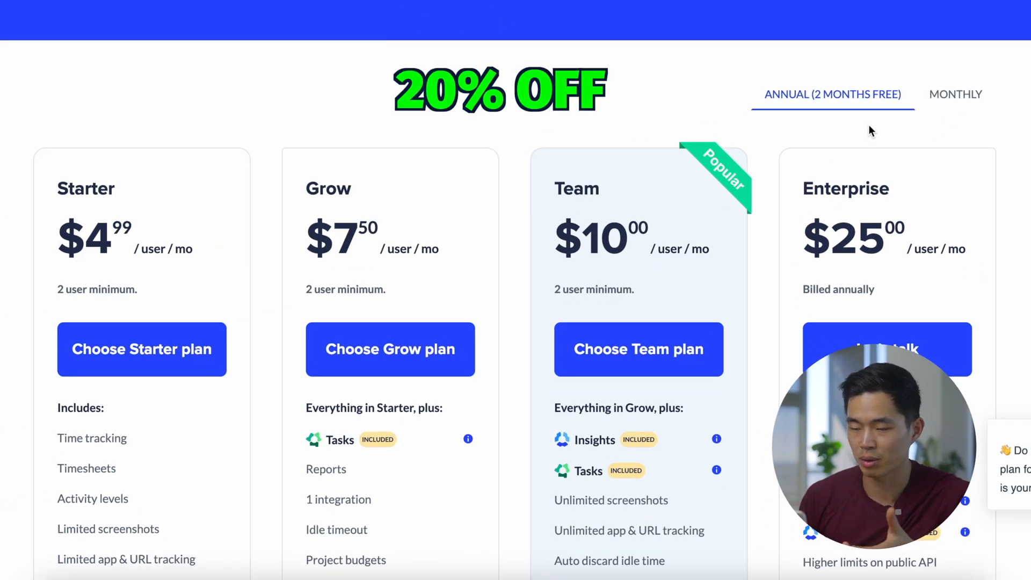
{"action": "left_click", "coordinate": [954, 94]}
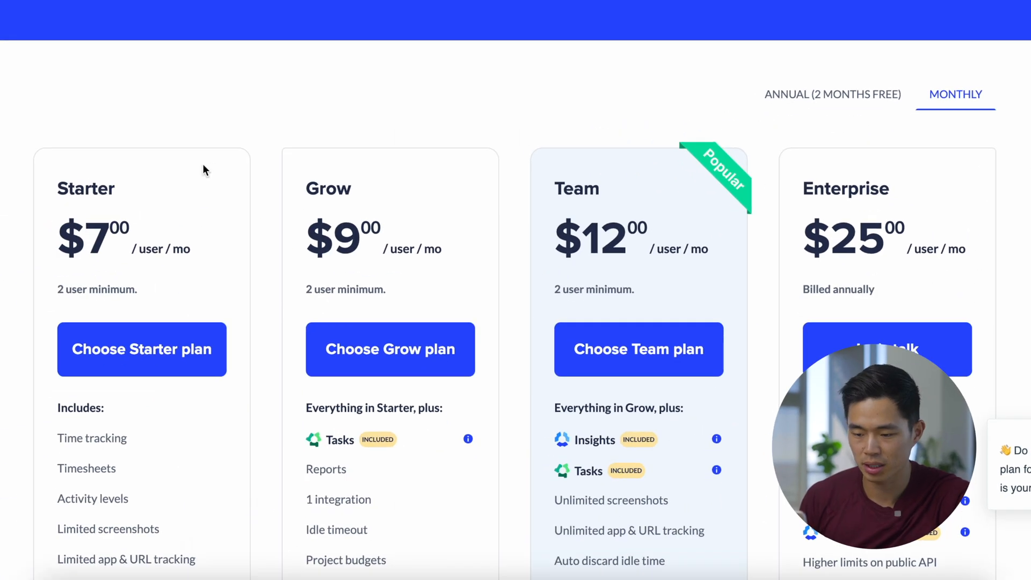
{"action": "left_click", "coordinate": [832, 94]}
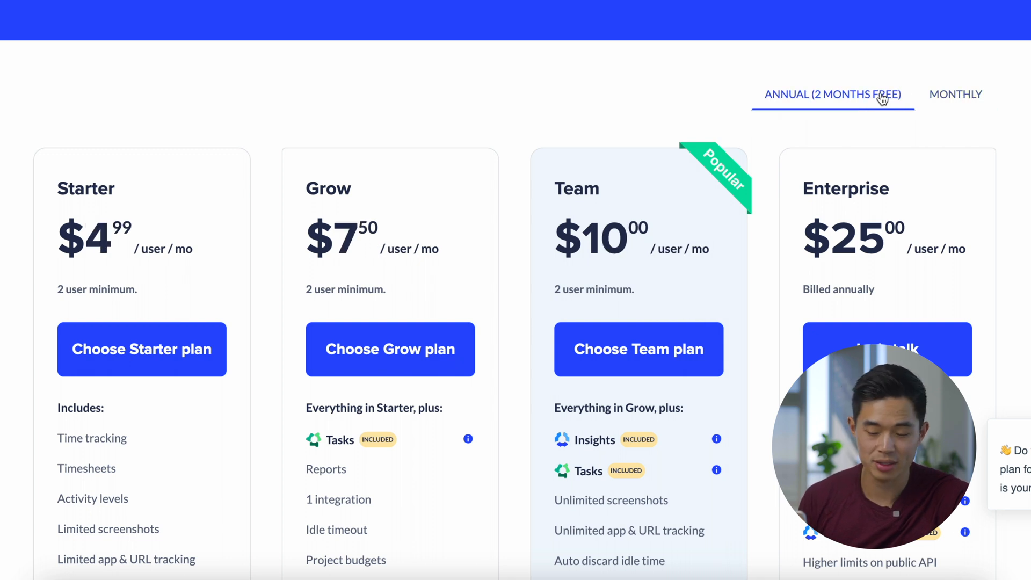
{"action": "mouse_move", "coordinate": [875, 105]}
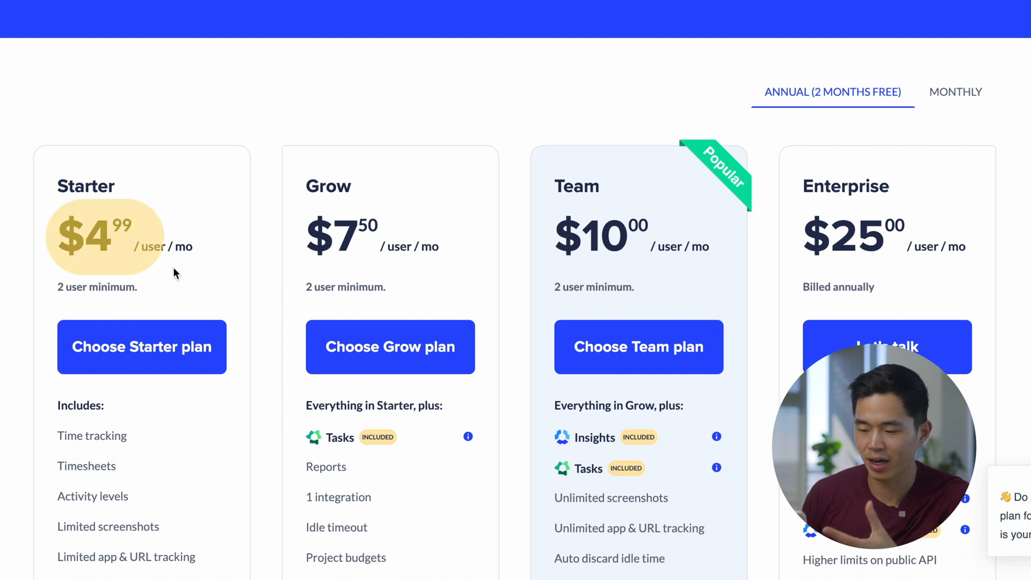
{"action": "mouse_move", "coordinate": [136, 305]}
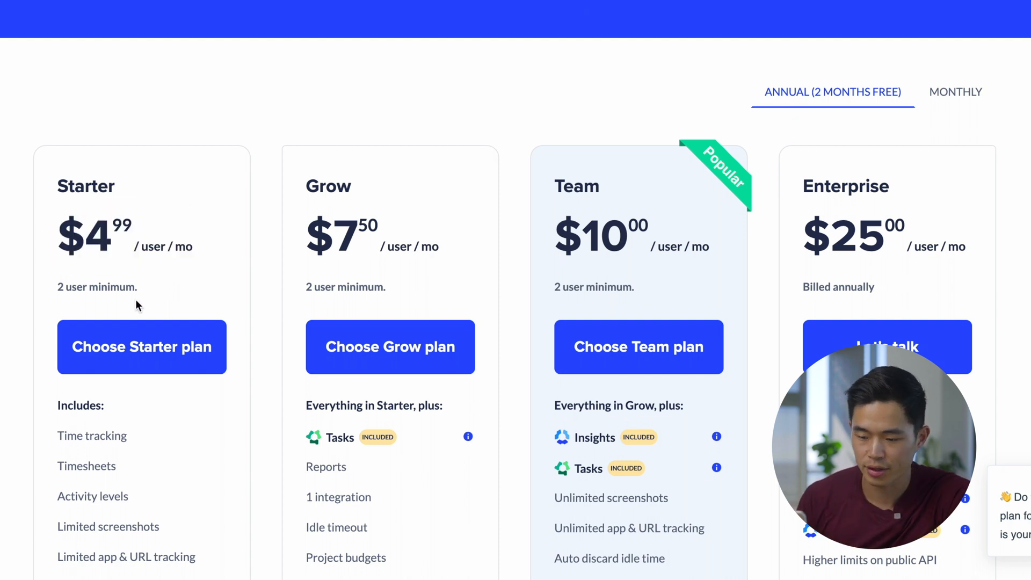
{"action": "mouse_move", "coordinate": [339, 248]}
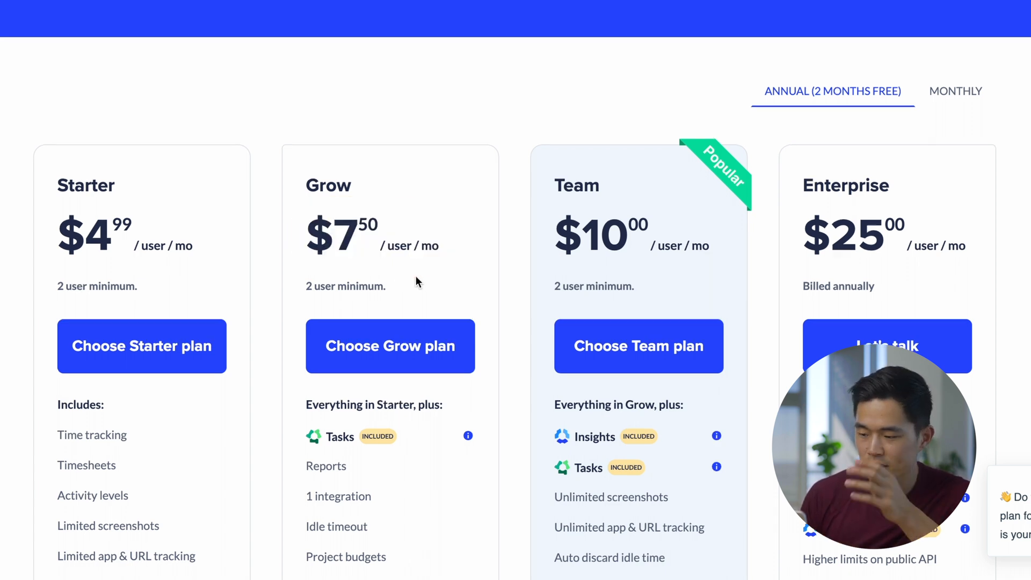
{"action": "scroll", "scroll_direction": "down", "scroll_amount": 3}
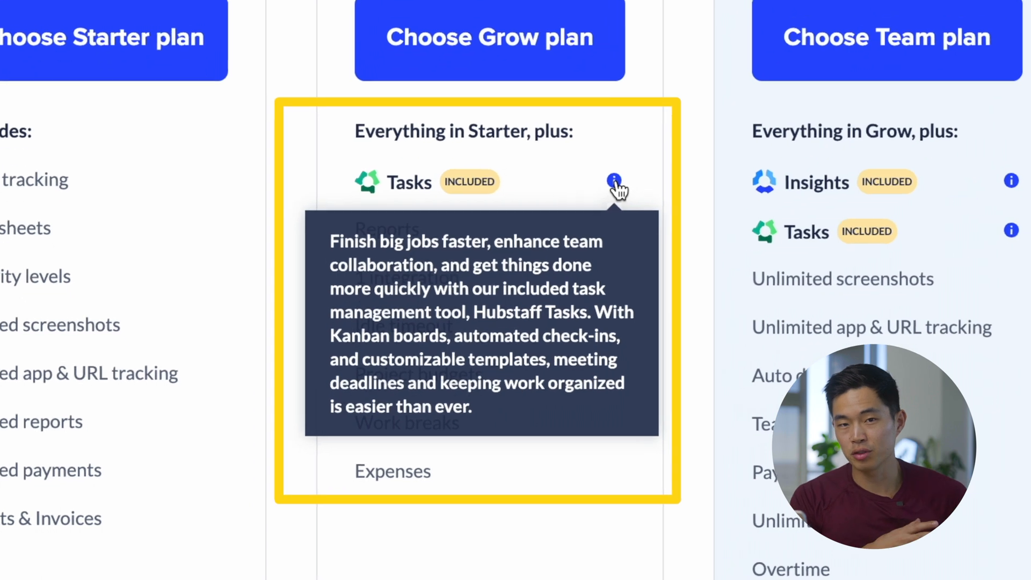
{"action": "scroll", "scroll_direction": "down", "scroll_amount": 3}
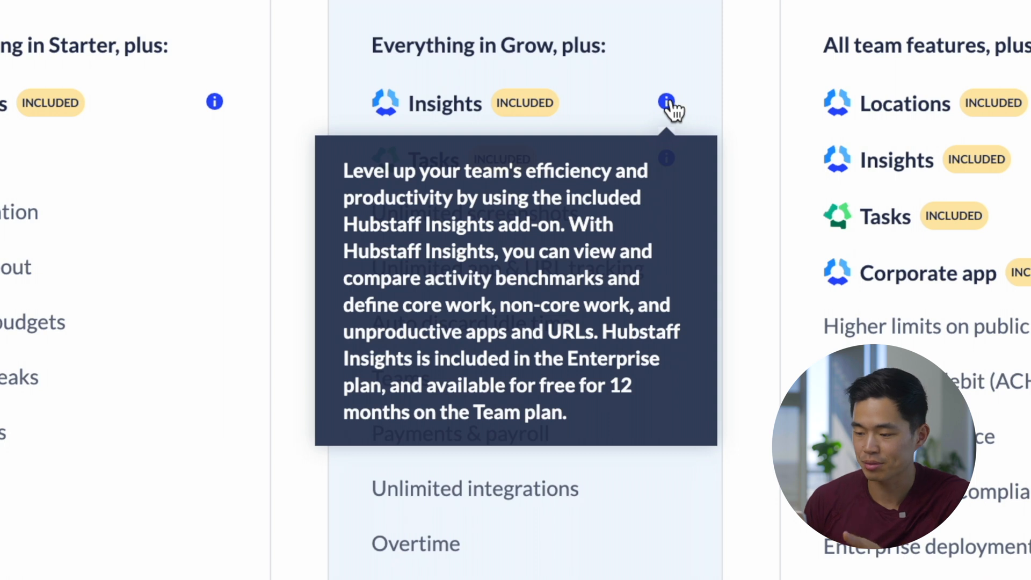
{"action": "scroll", "scroll_direction": "up", "scroll_amount": 3}
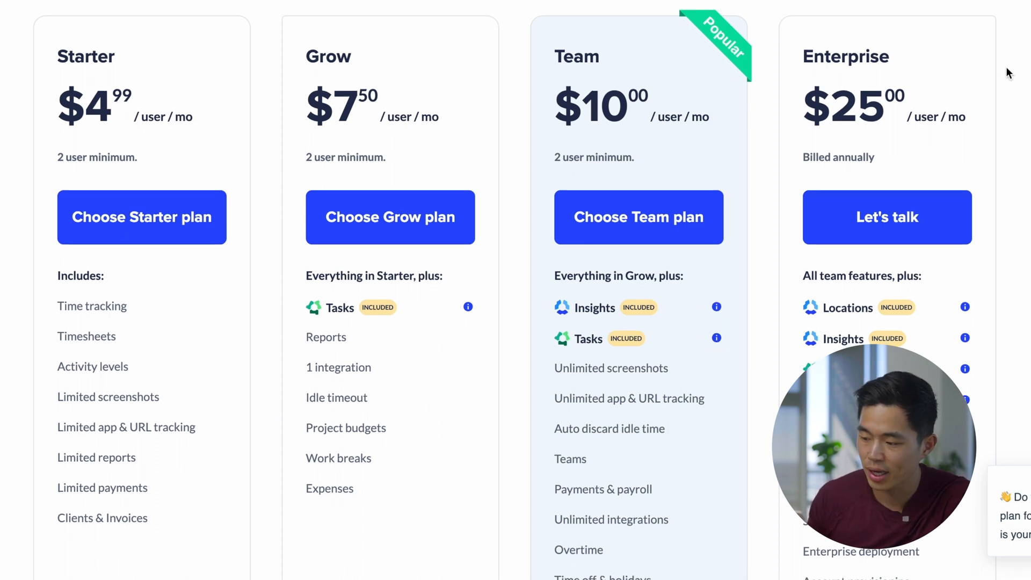
Step: Scroll past the Free plan to the optional add-ons, then go to the workspace Dashboard
{"action": "scroll", "scroll_direction": "down", "scroll_amount": 3}
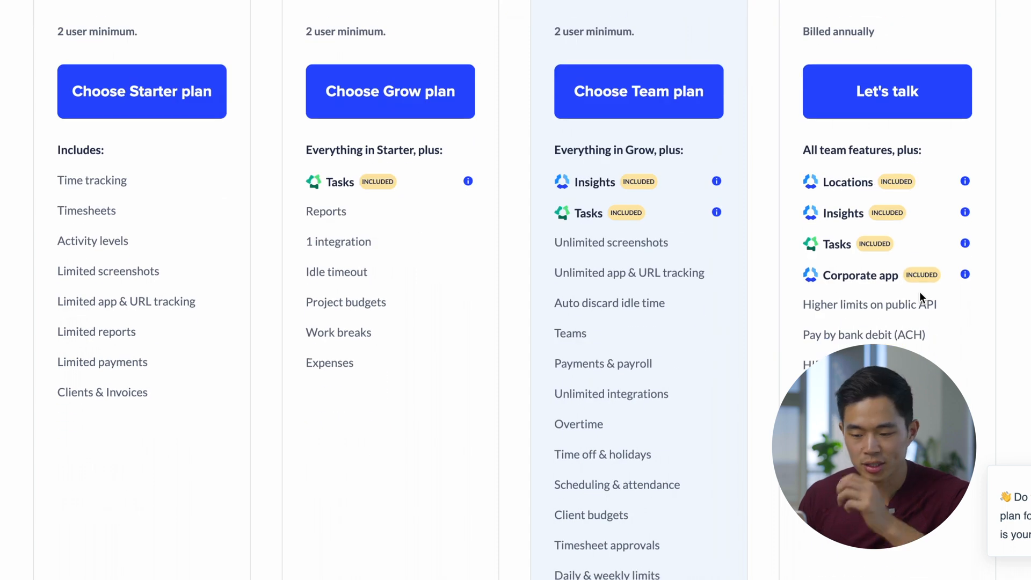
{"action": "scroll", "scroll_direction": "down", "scroll_amount": 3}
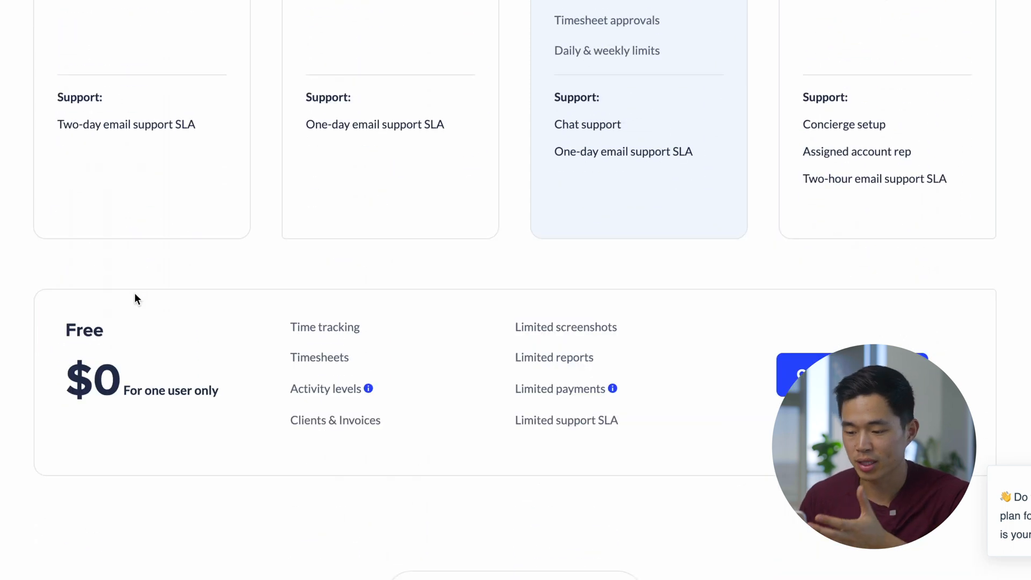
{"action": "mouse_move", "coordinate": [324, 327]}
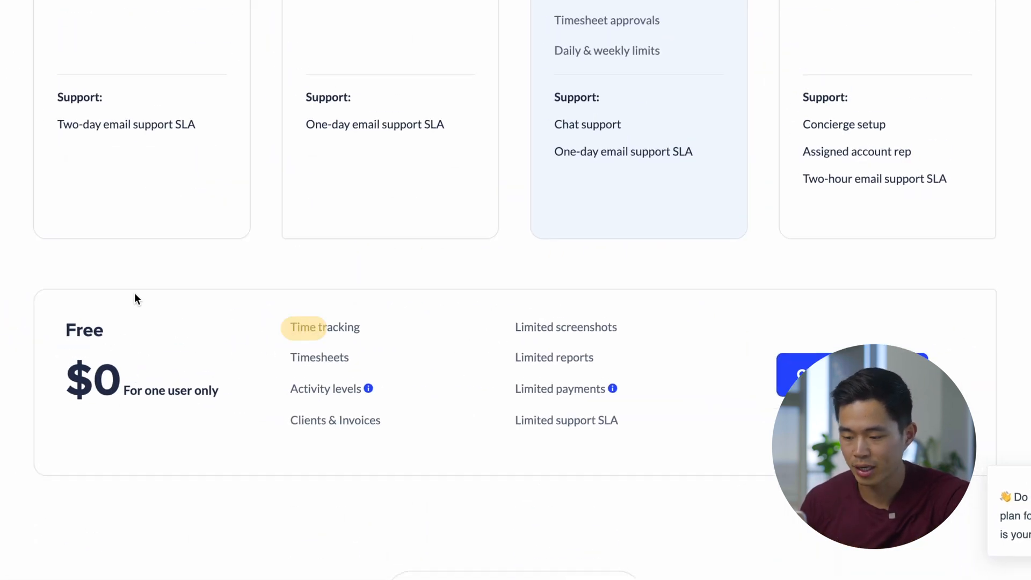
{"action": "mouse_move", "coordinate": [326, 389]}
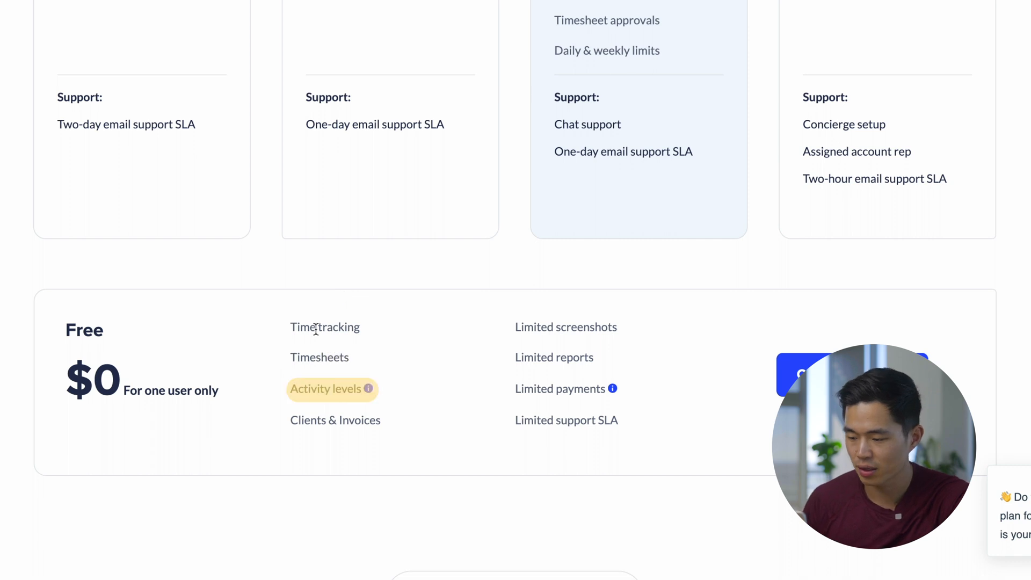
{"action": "mouse_move", "coordinate": [368, 389]}
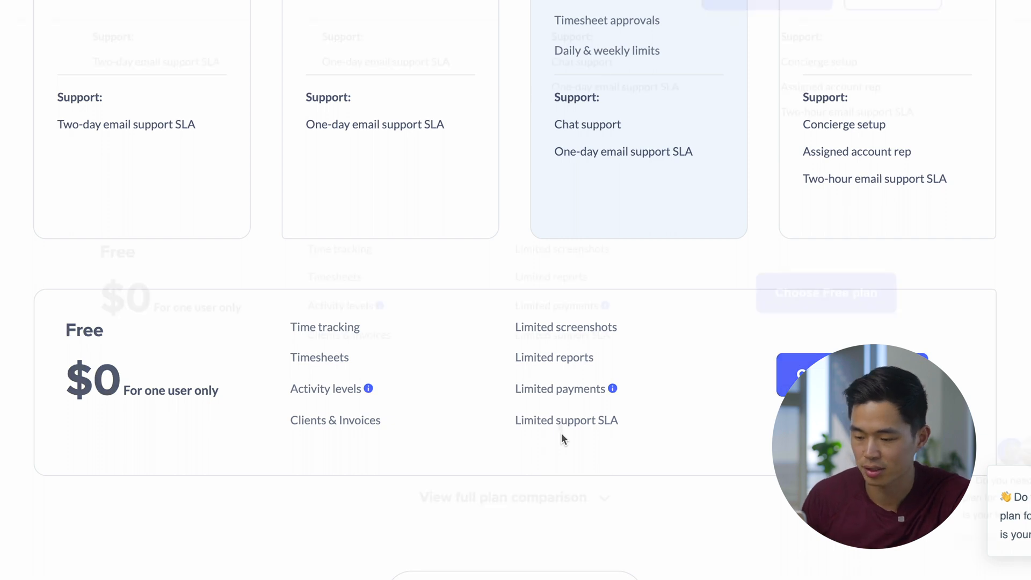
{"action": "scroll", "scroll_direction": "down", "scroll_amount": 3}
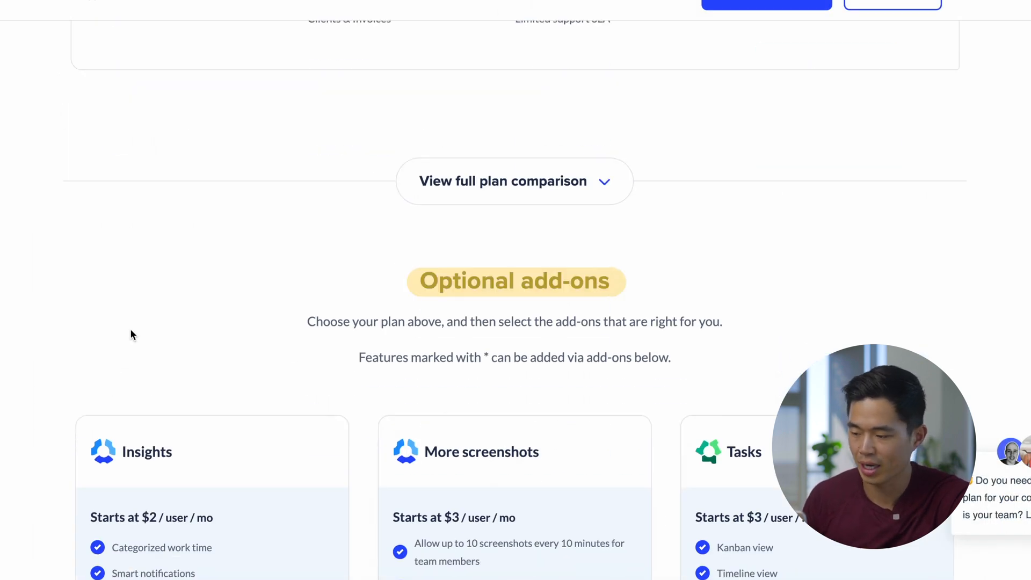
{"action": "scroll", "scroll_direction": "down", "scroll_amount": 3}
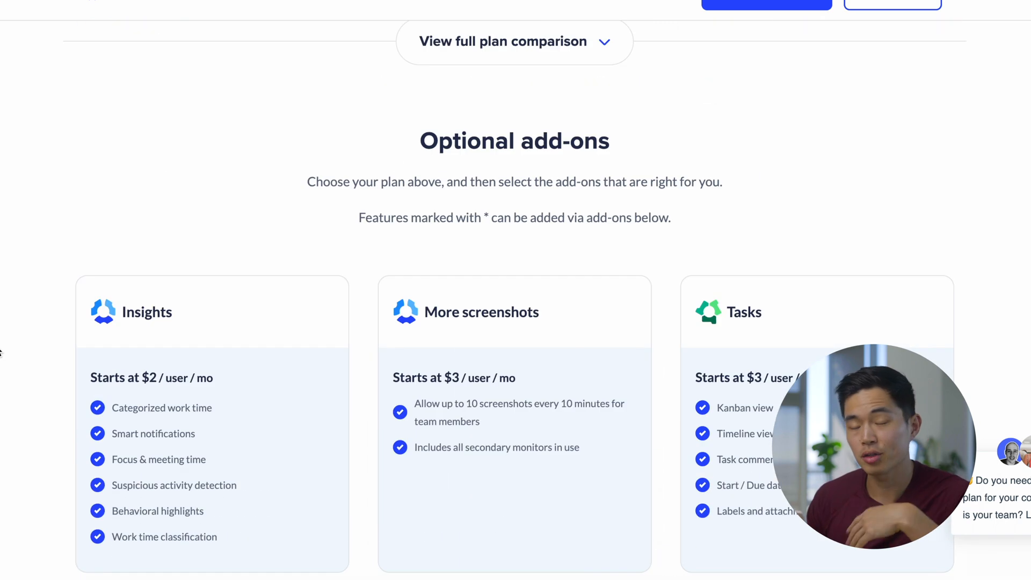
{"action": "scroll", "scroll_direction": "down", "scroll_amount": 3}
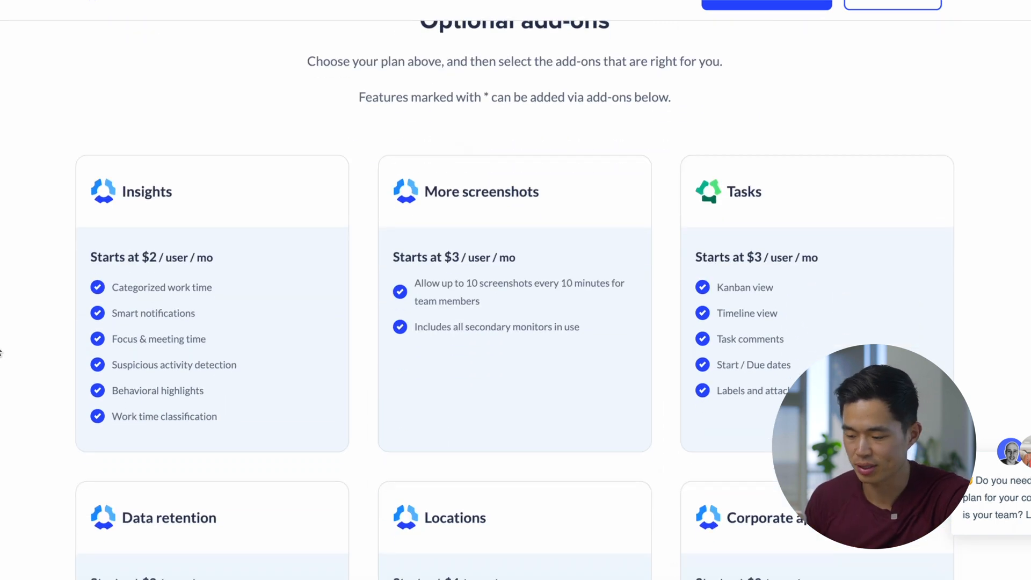
{"action": "left_click", "coordinate": [176, 33]}
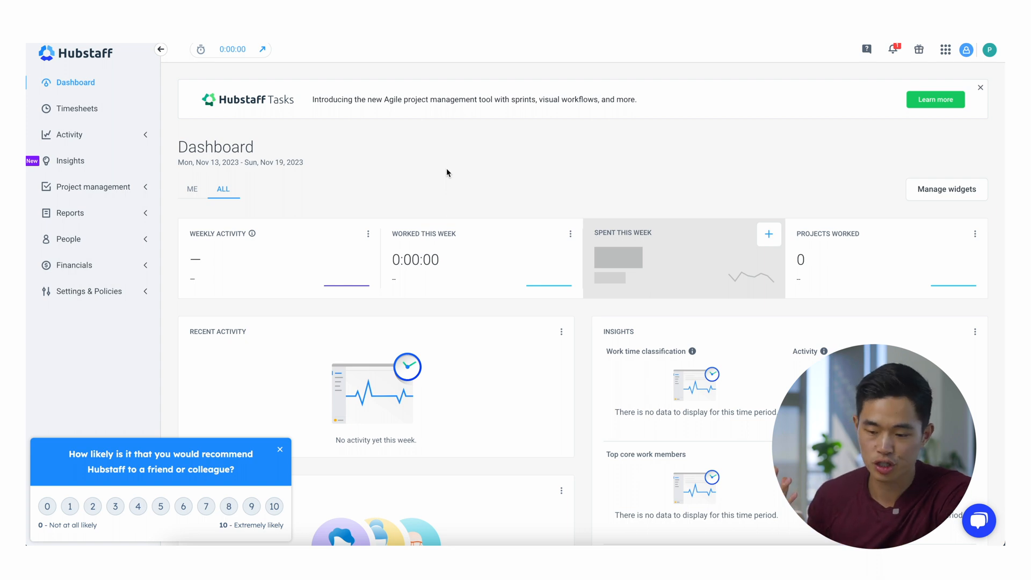
Step: Expand People in the sidebar to reach the organization's Members list
{"action": "scroll", "scroll_direction": "up", "scroll_amount": 3}
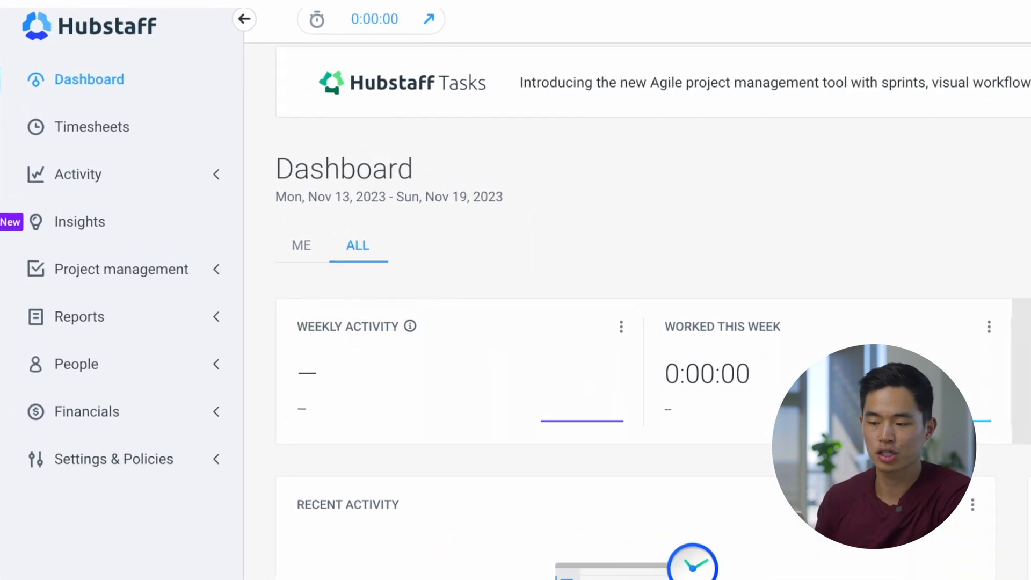
{"action": "scroll", "scroll_direction": "down", "scroll_amount": 3}
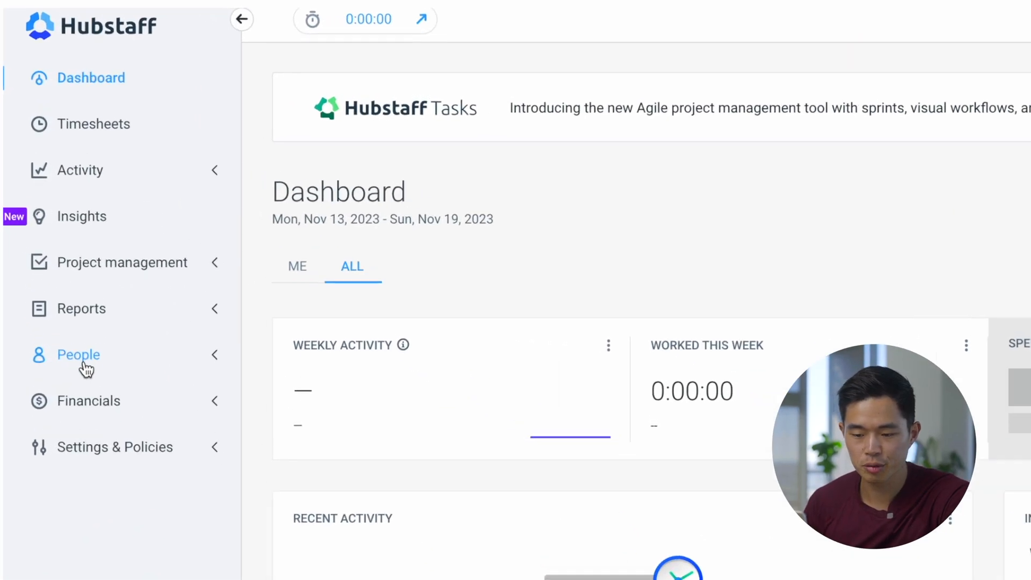
{"action": "left_click", "coordinate": [77, 355]}
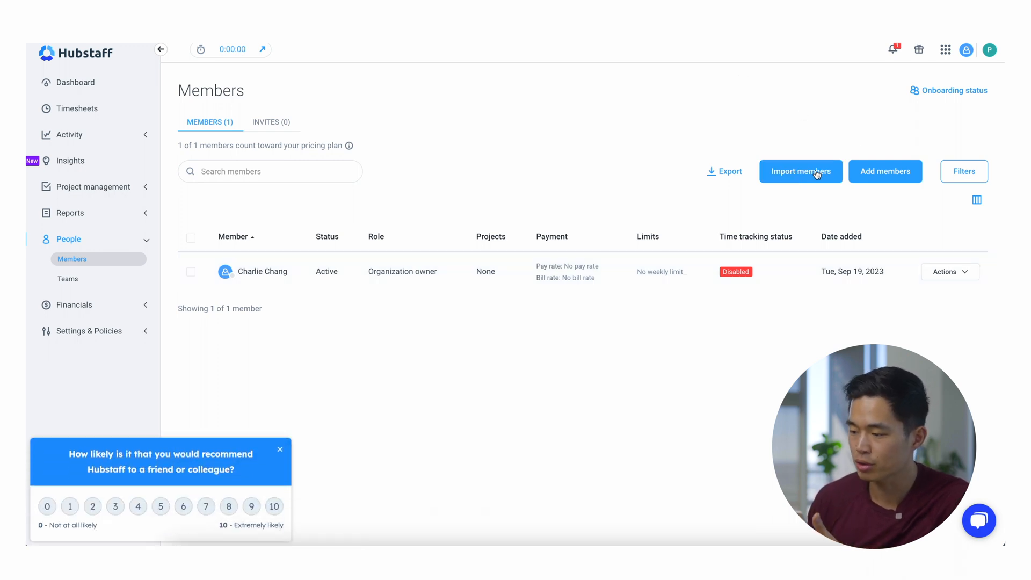
Step: Start an invite for test@test, adding then removing an extra invitee row
{"action": "left_click", "coordinate": [885, 171]}
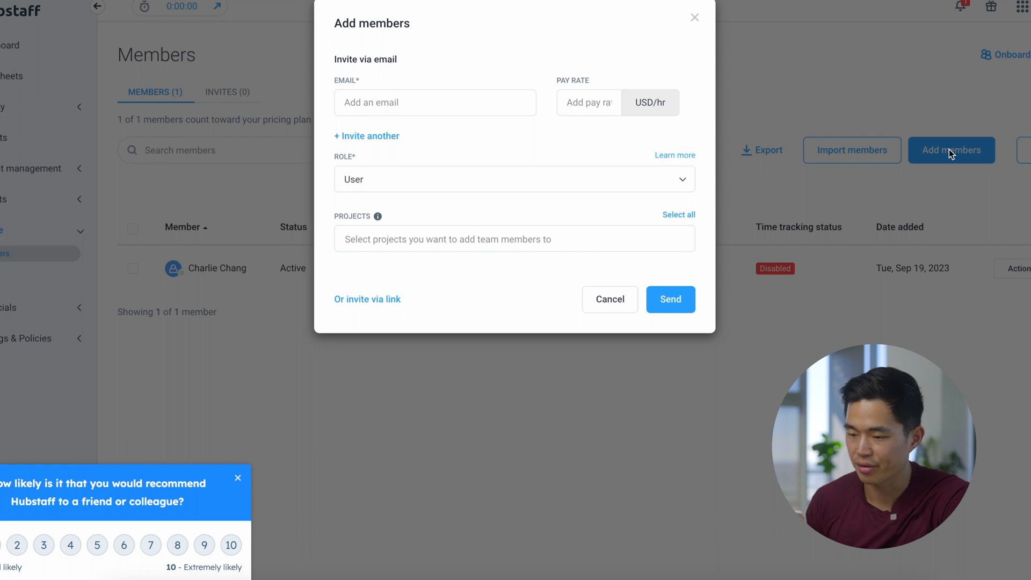
{"action": "left_click", "coordinate": [434, 102]}
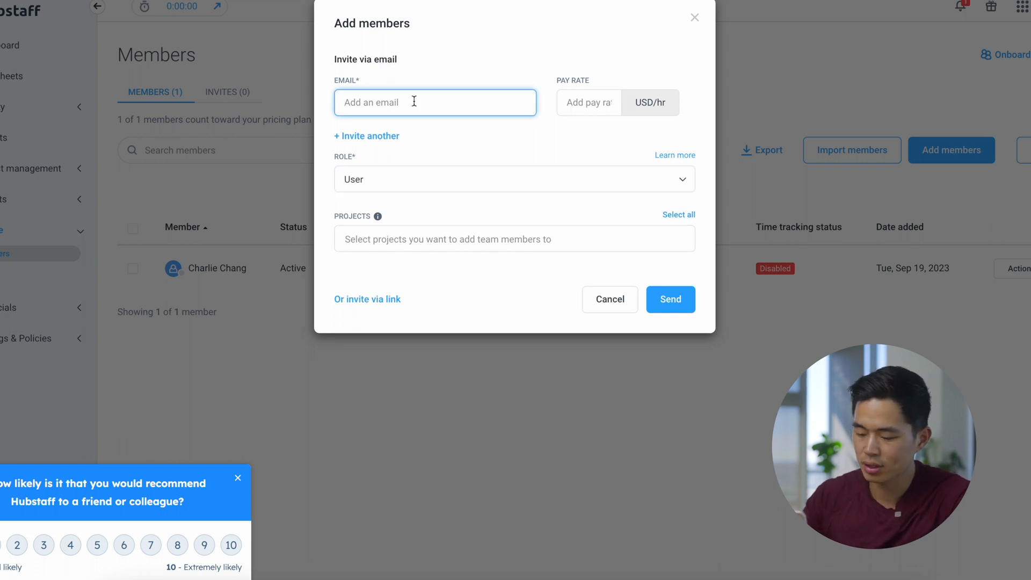
{"action": "type", "text": "test@test"}
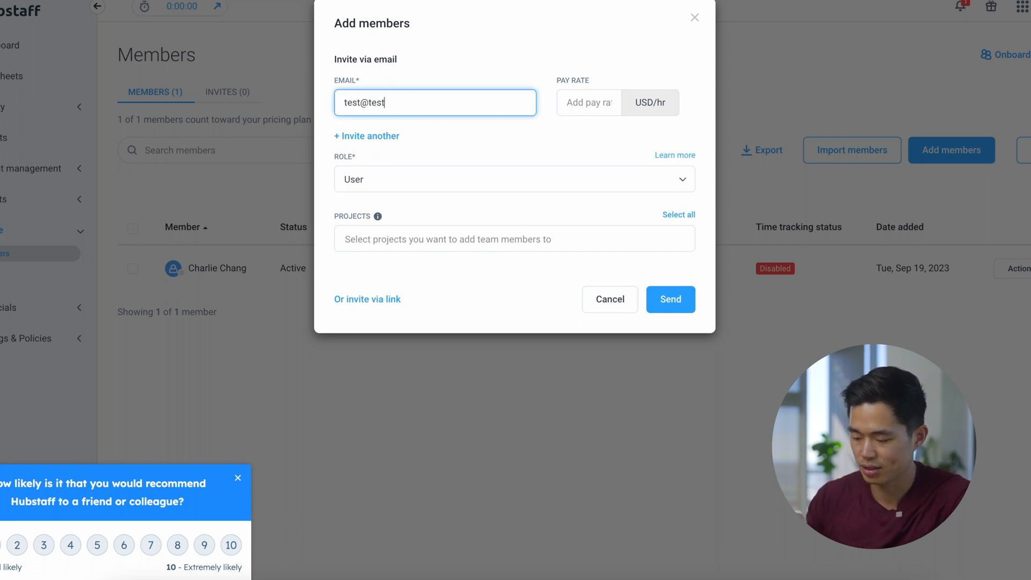
{"action": "left_click", "coordinate": [588, 102]}
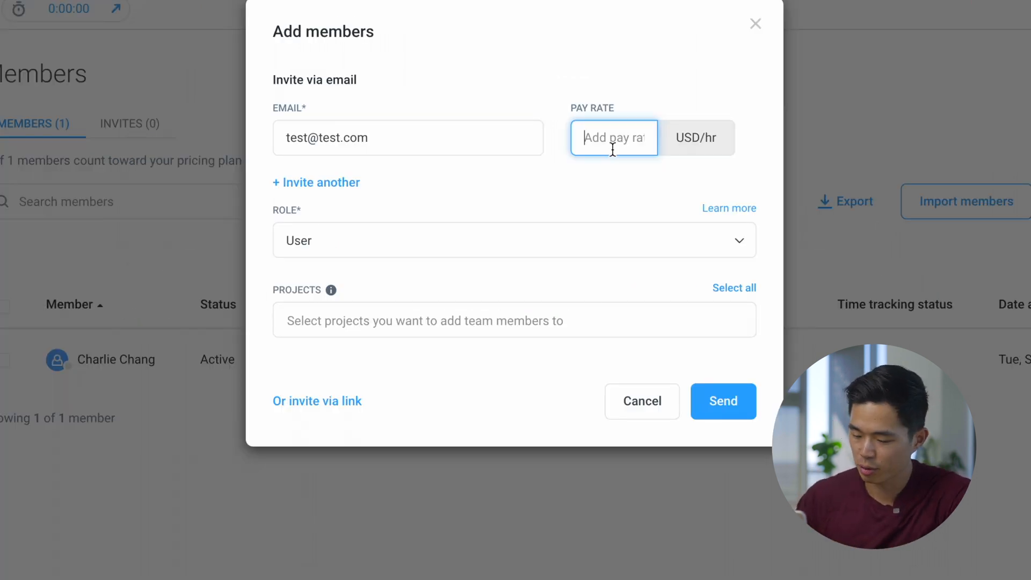
{"action": "left_click", "coordinate": [315, 182]}
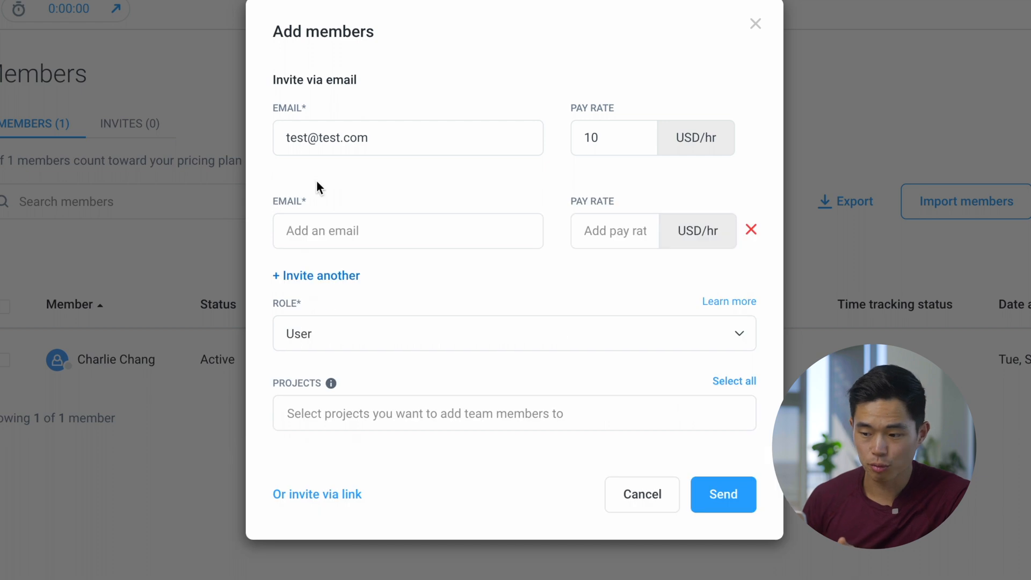
{"action": "left_click", "coordinate": [749, 229]}
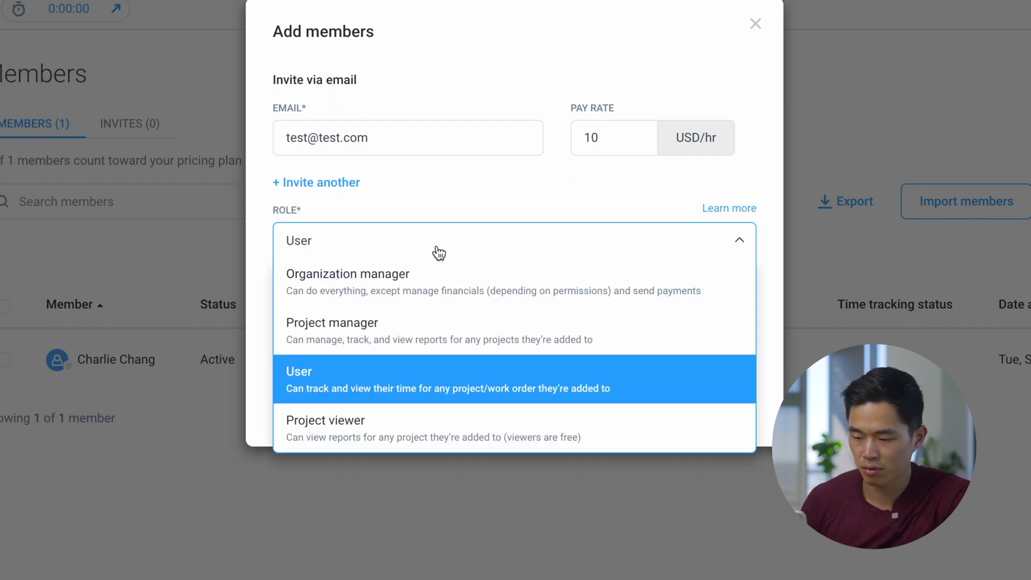
{"action": "mouse_move", "coordinate": [459, 399]}
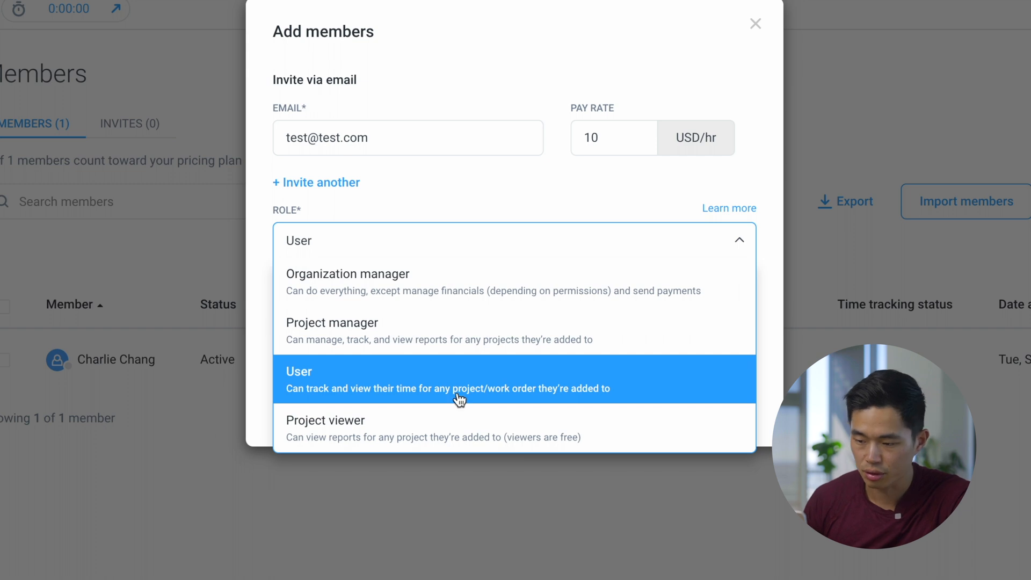
{"action": "mouse_move", "coordinate": [515, 207]}
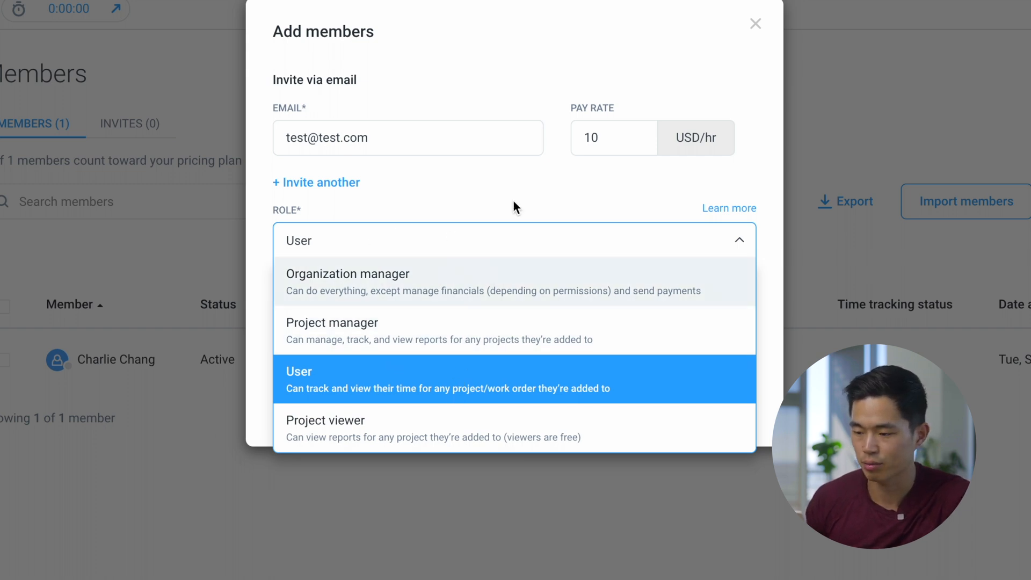
Step: Assign the invitee to the Recruiting project, then discard the invitation
{"action": "left_click", "coordinate": [447, 379]}
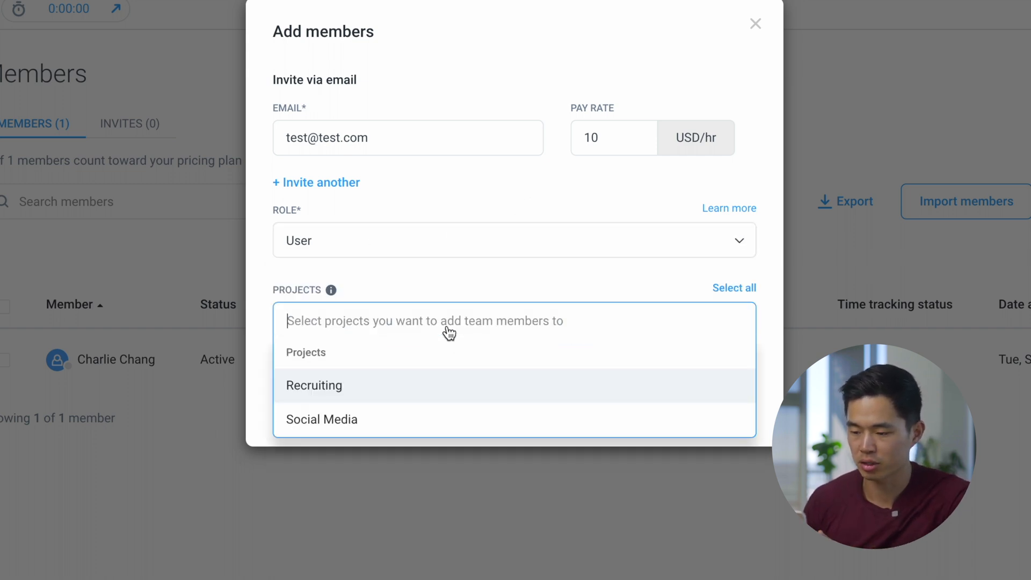
{"action": "left_click", "coordinate": [313, 385]}
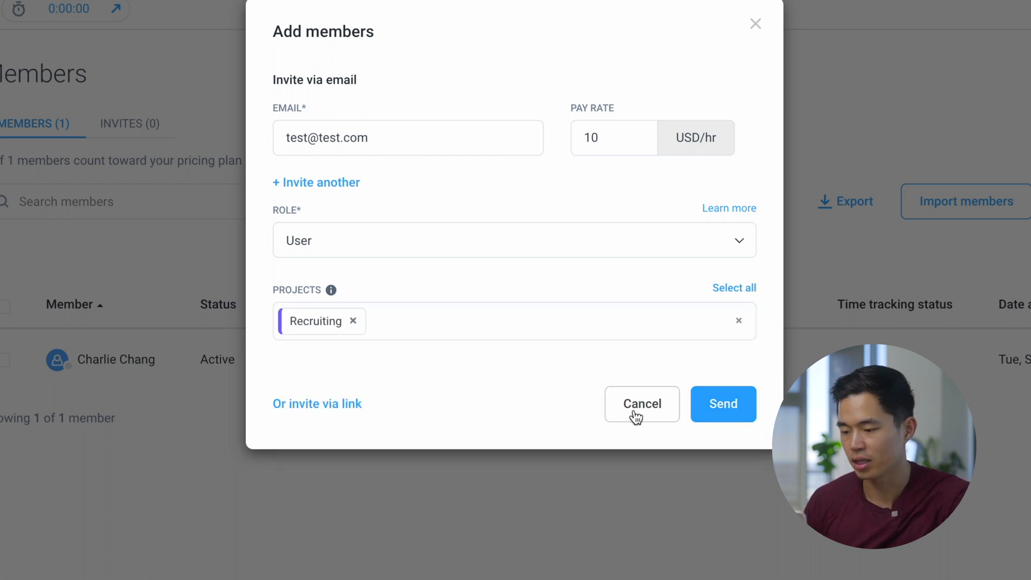
{"action": "left_click", "coordinate": [641, 404]}
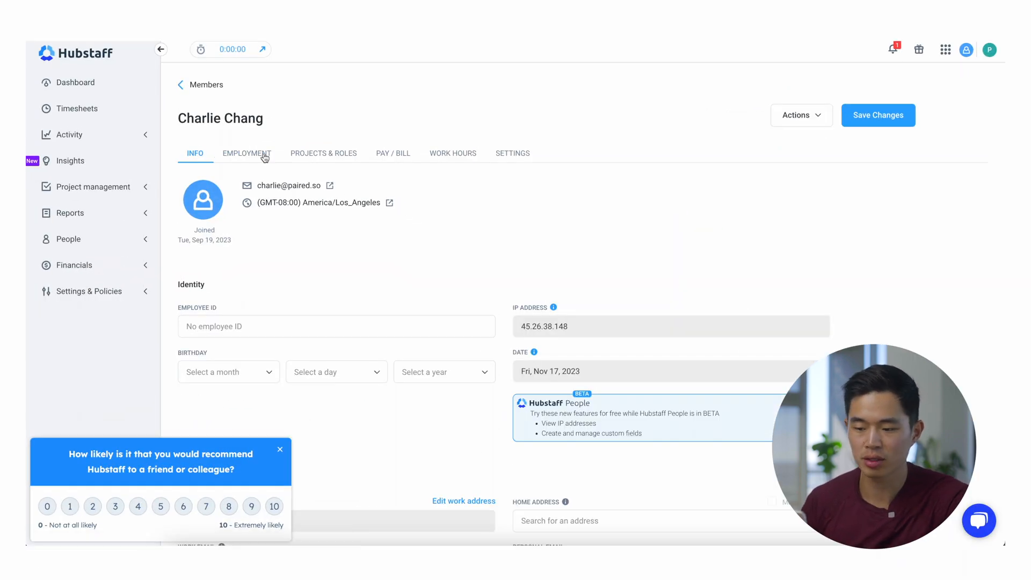
Step: Review the member's Employment details, Pay / Bill rates, and Work Hours limits tabs
{"action": "left_click", "coordinate": [247, 152]}
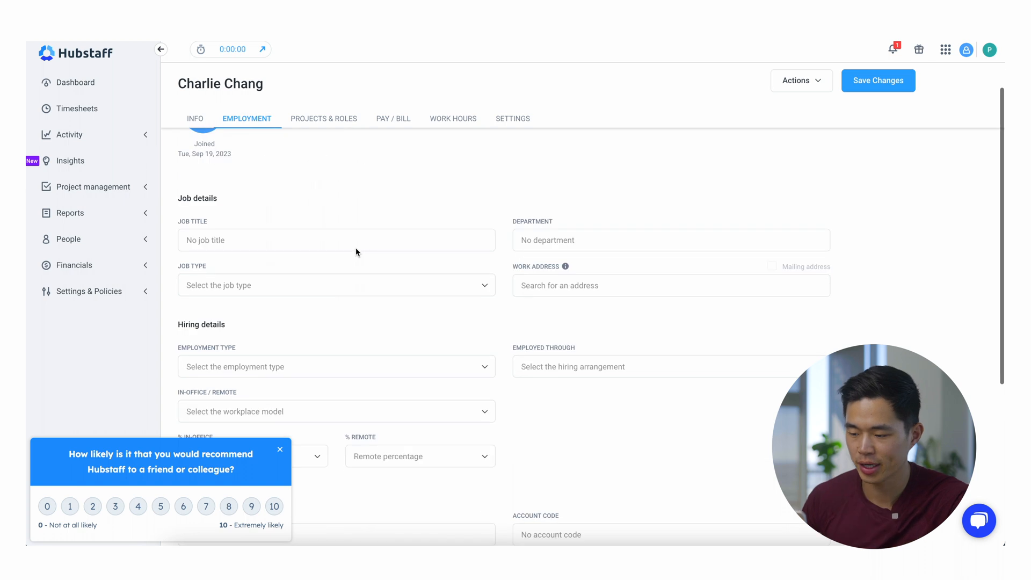
{"action": "scroll", "scroll_direction": "down", "scroll_amount": 3}
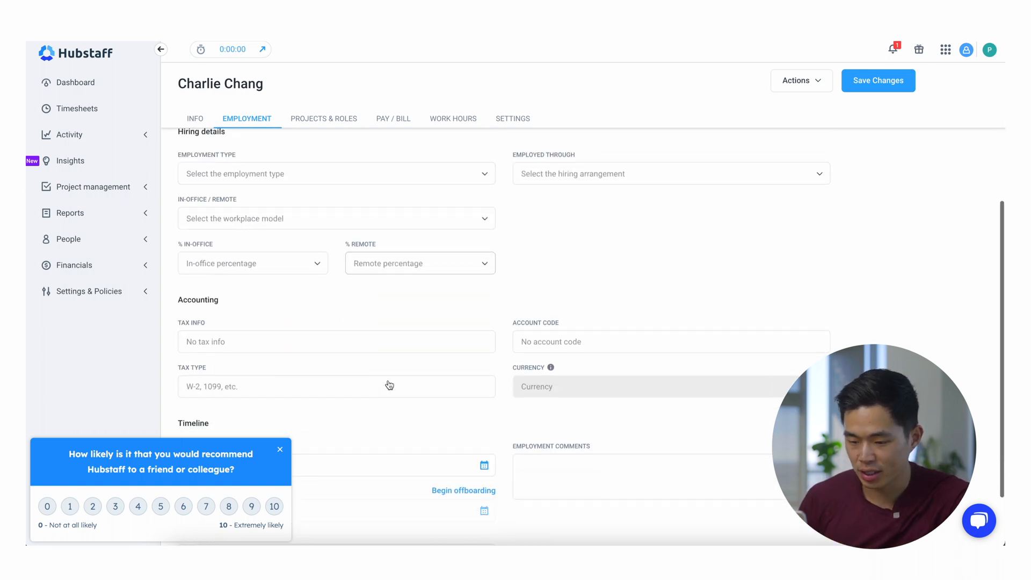
{"action": "scroll", "scroll_direction": "down", "scroll_amount": 3}
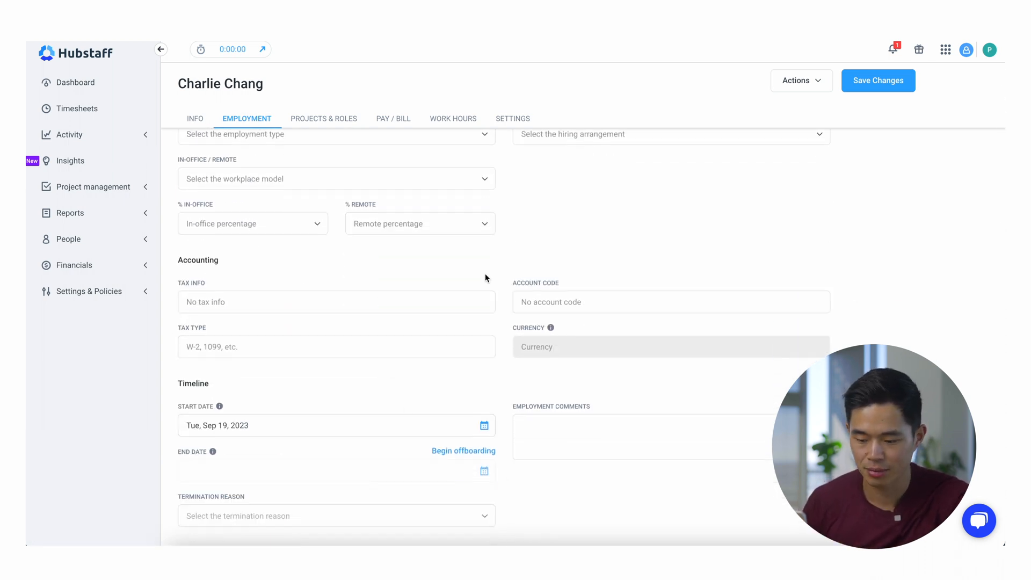
{"action": "scroll", "scroll_direction": "up", "scroll_amount": 3}
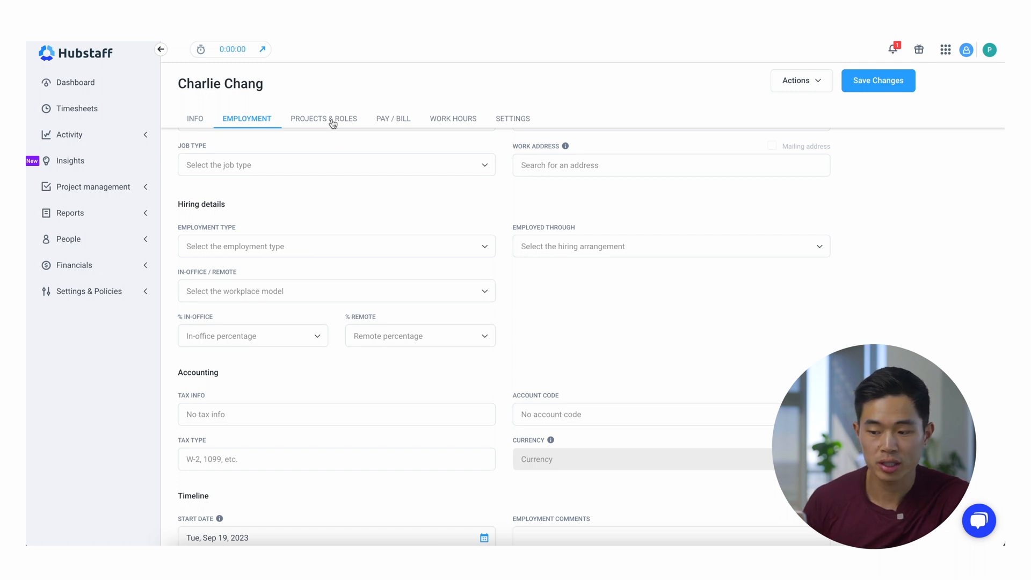
{"action": "left_click", "coordinate": [392, 118]}
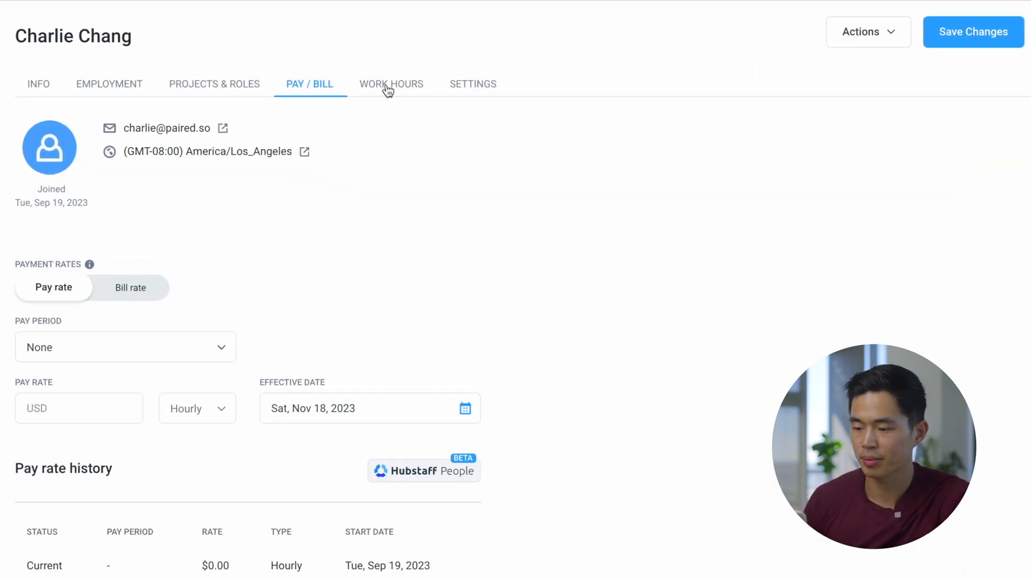
{"action": "left_click", "coordinate": [390, 84]}
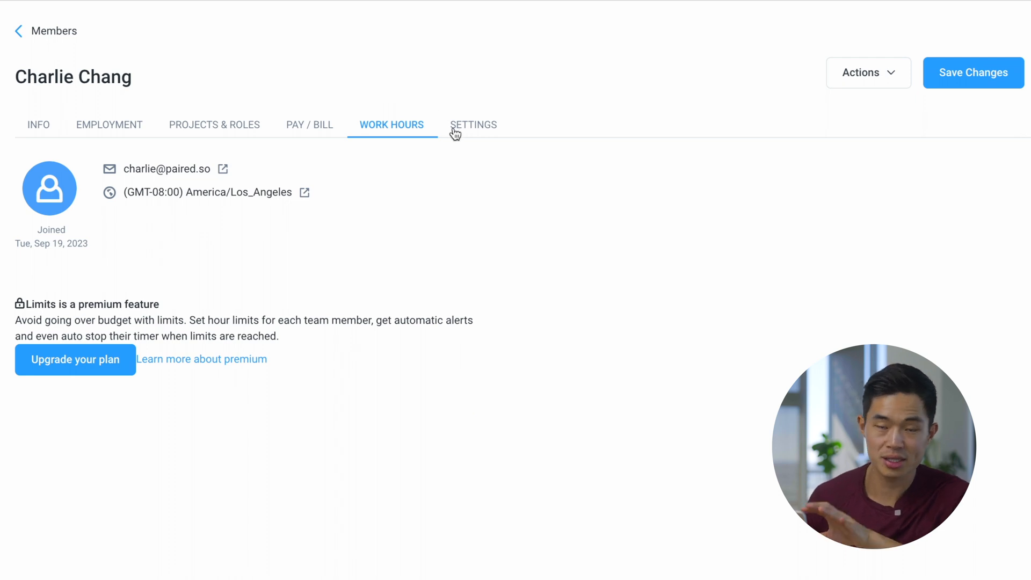
{"action": "mouse_move", "coordinate": [470, 170]}
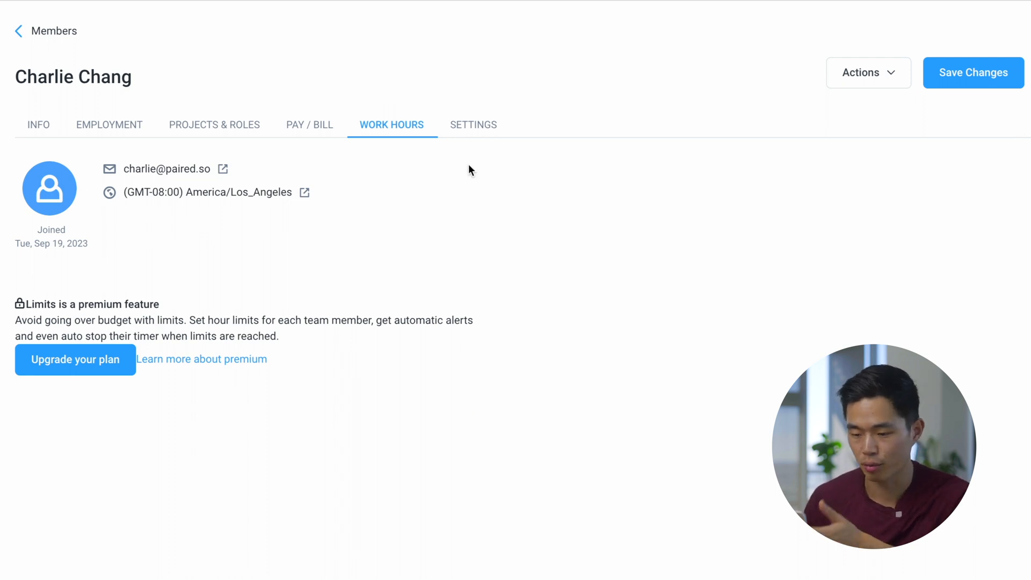
Step: On the member's Settings tab, change idle timeout from 20 to 10 mins
{"action": "left_click", "coordinate": [472, 125]}
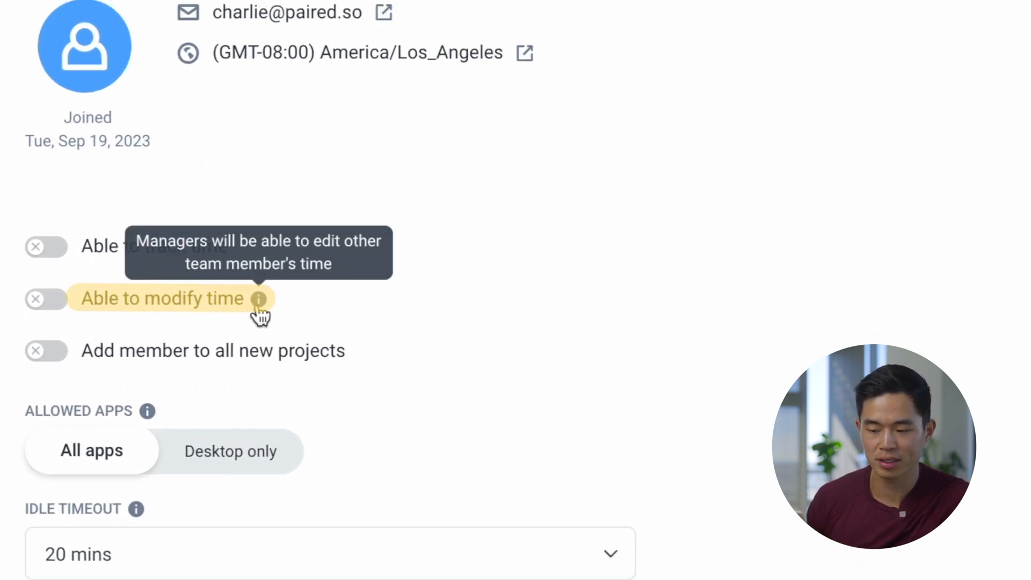
{"action": "scroll", "scroll_direction": "up", "scroll_amount": 3}
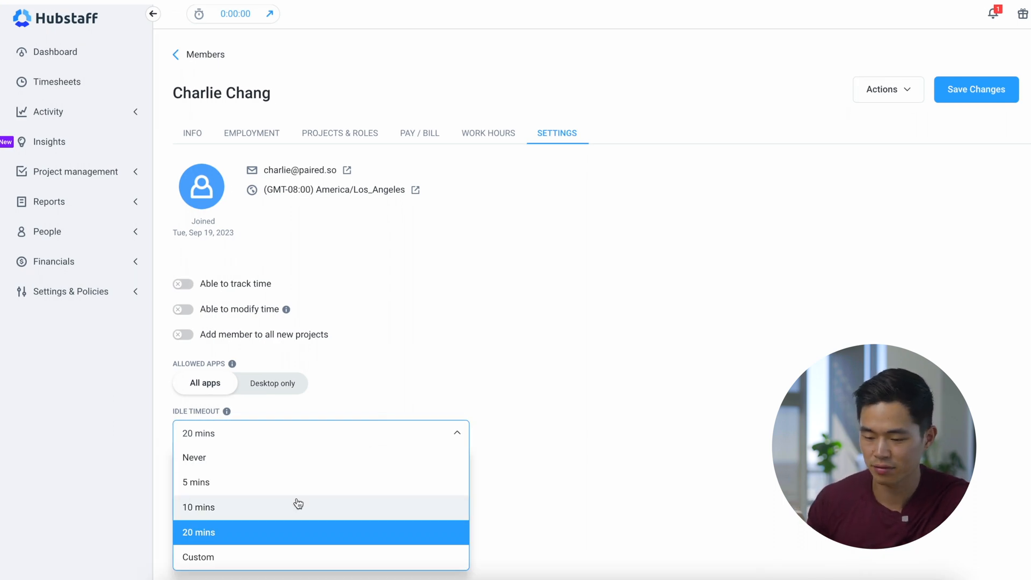
{"action": "left_click", "coordinate": [199, 507]}
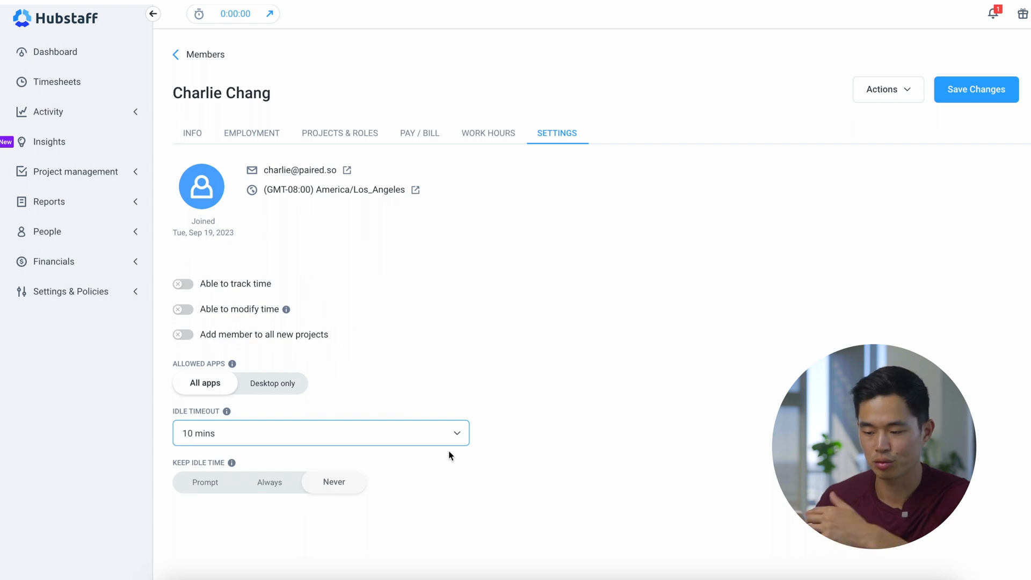
{"action": "mouse_move", "coordinate": [562, 456]}
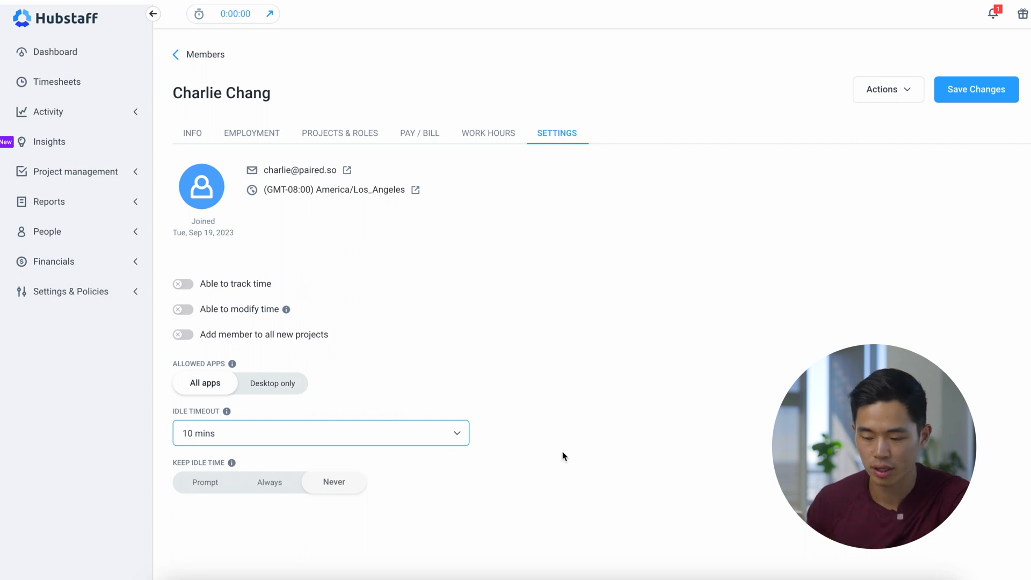
{"action": "mouse_move", "coordinate": [976, 90]}
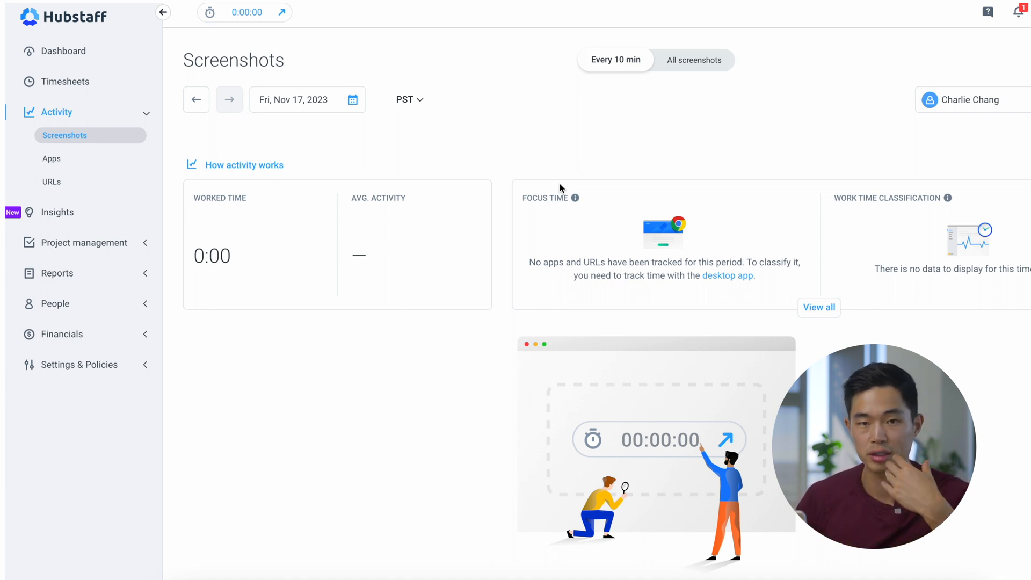
{"action": "mouse_move", "coordinate": [789, 182]}
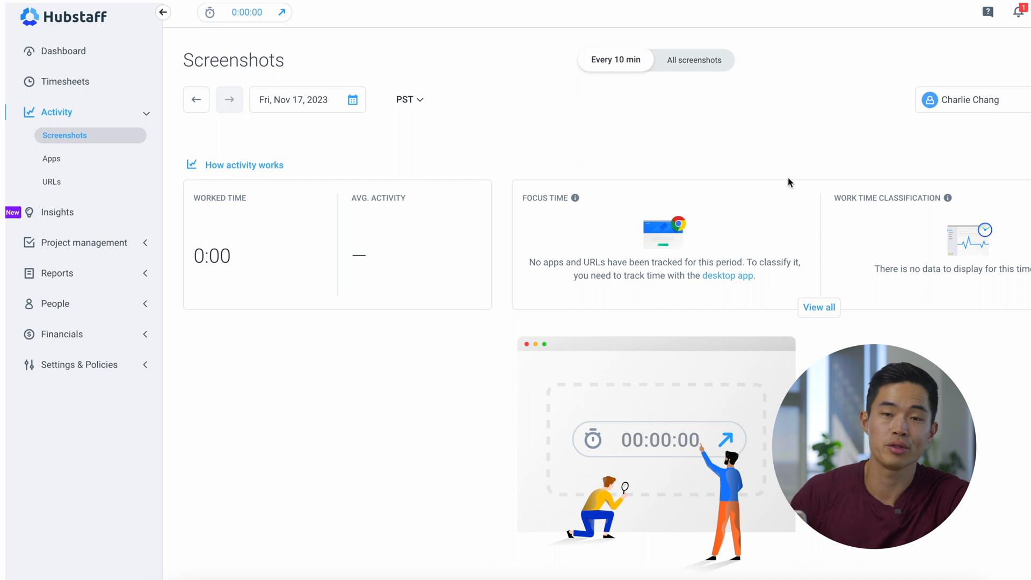
{"action": "mouse_move", "coordinate": [805, 172]}
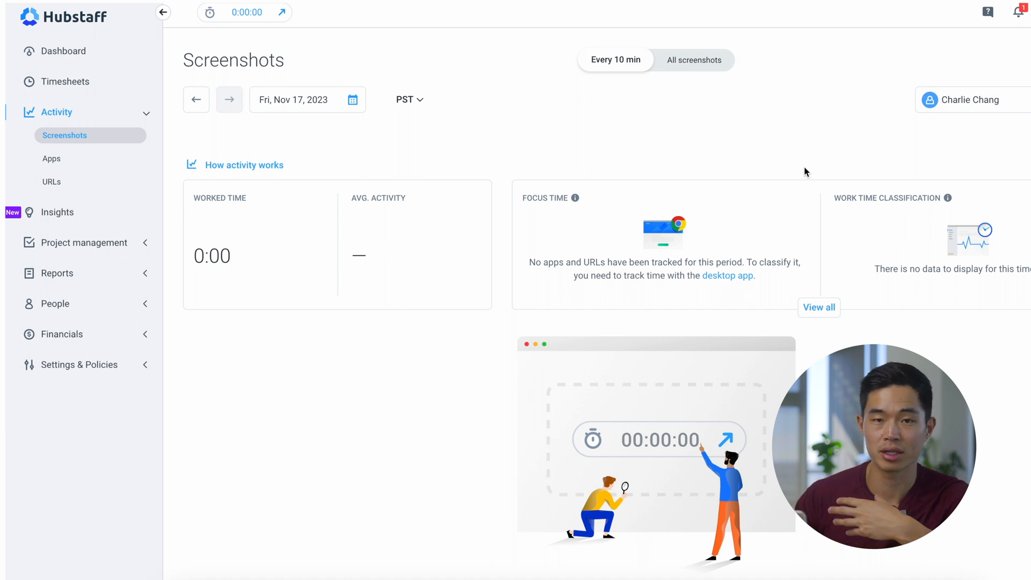
{"action": "mouse_move", "coordinate": [744, 146]}
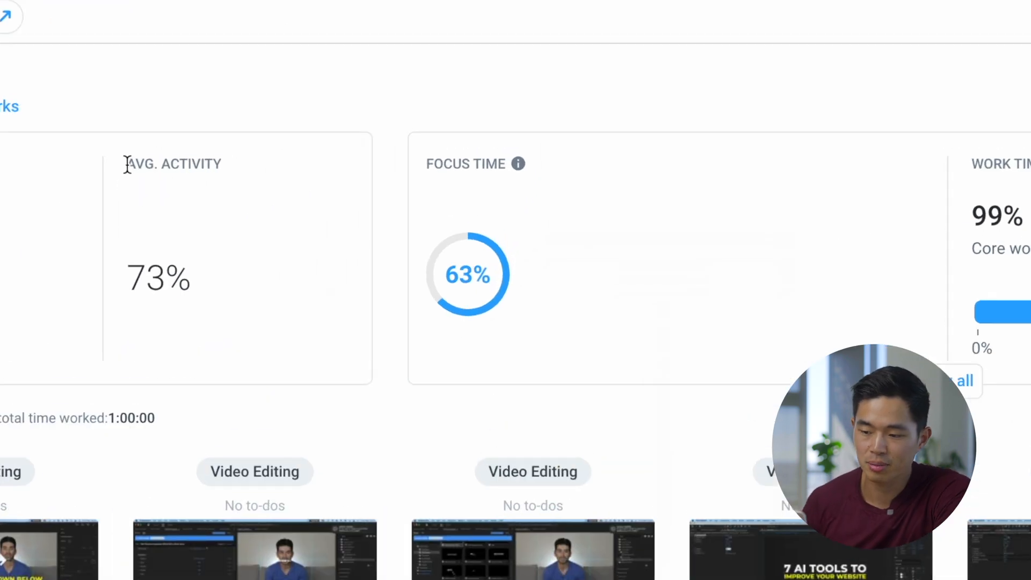
Step: Pick a tracked day showing 3:31 worked, 73% activity and 63% focus time
{"action": "double_click", "coordinate": [158, 276]}
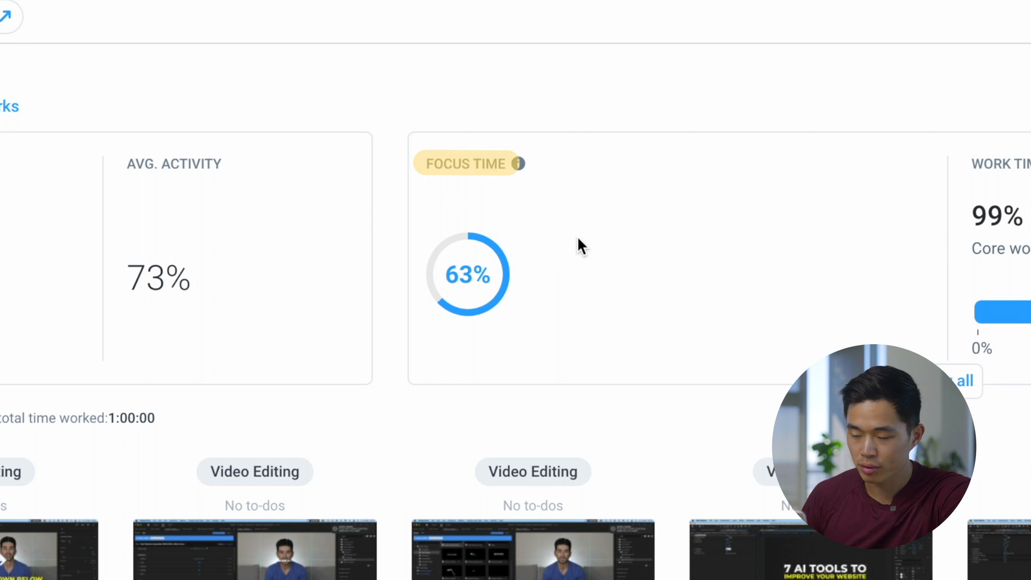
{"action": "mouse_move", "coordinate": [518, 164]}
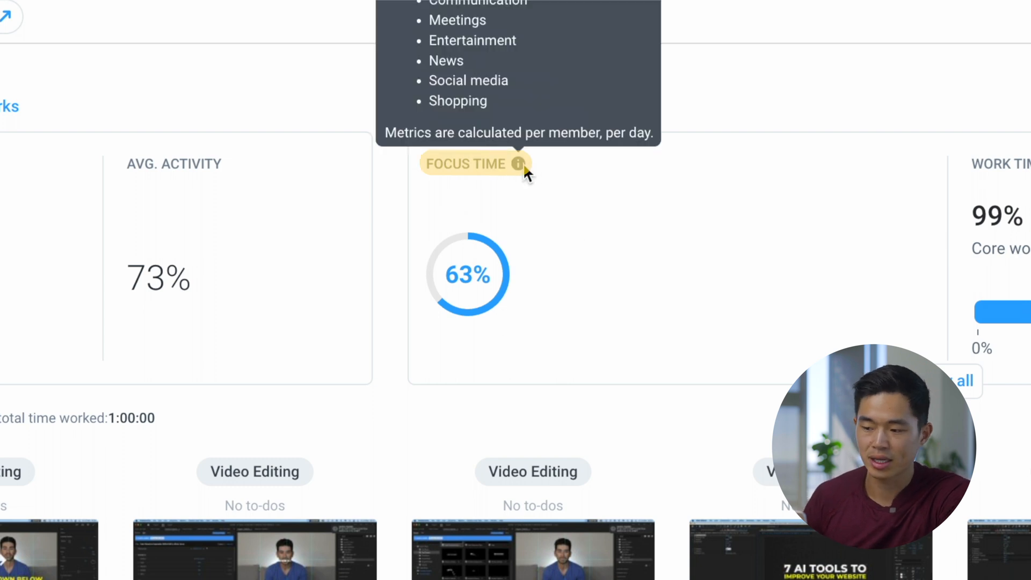
{"action": "mouse_move", "coordinate": [526, 172]}
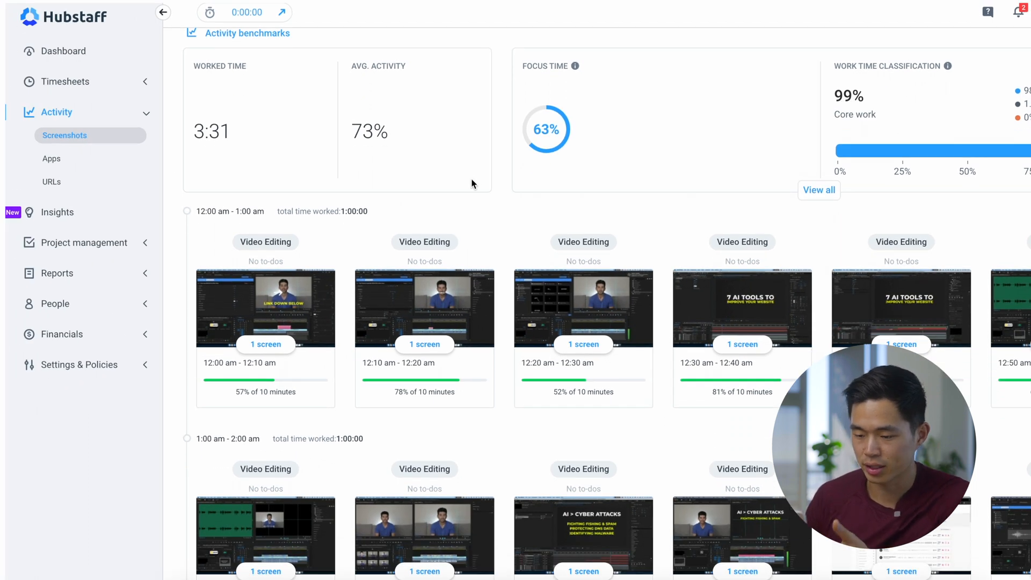
{"action": "mouse_move", "coordinate": [393, 209]}
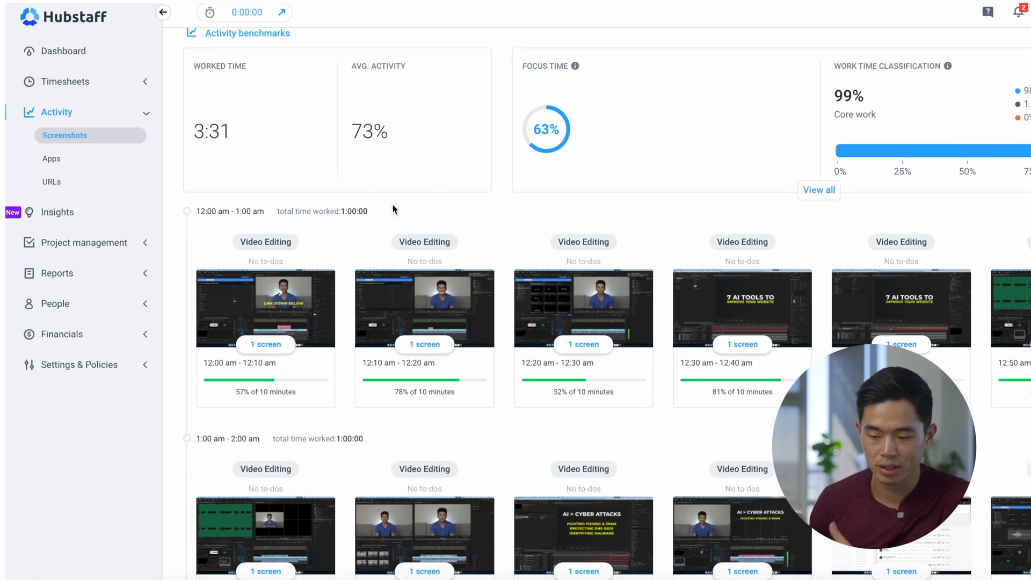
{"action": "mouse_move", "coordinate": [308, 404]}
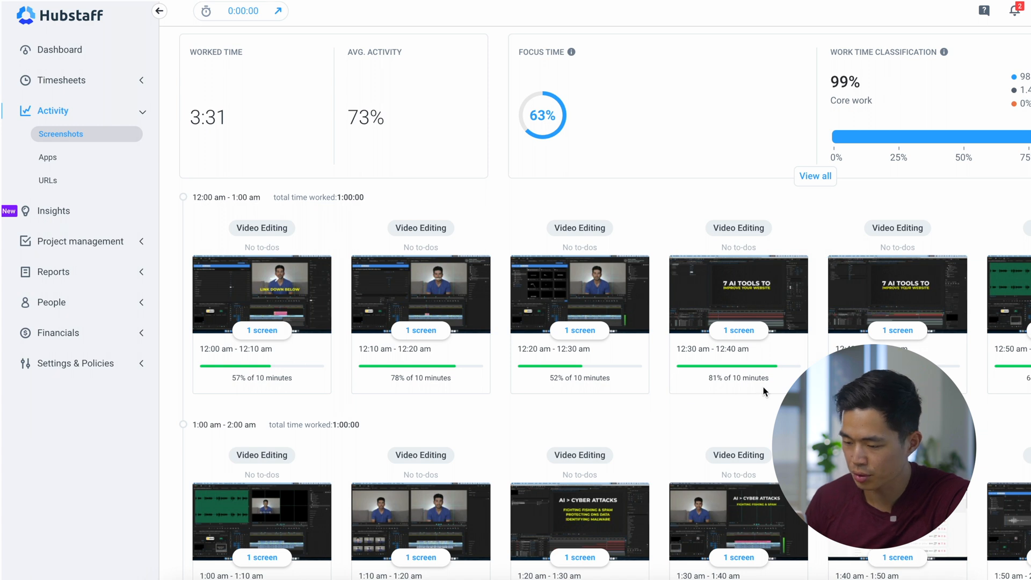
Step: Scroll the screenshot timeline past the 2–3 am captures to the 10:00–11:00 am row
{"action": "scroll", "scroll_direction": "down", "scroll_amount": 3}
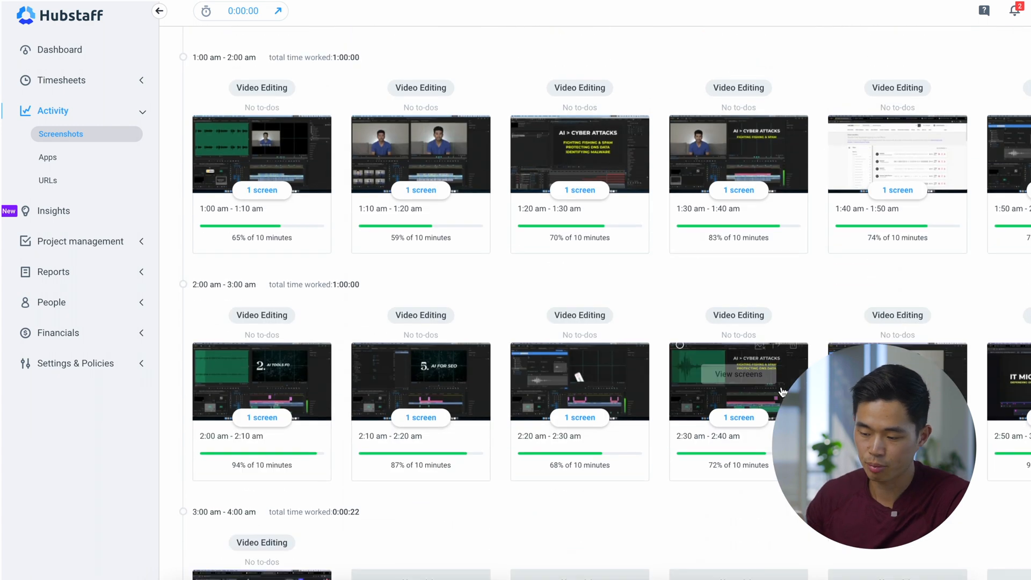
{"action": "scroll", "scroll_direction": "down", "scroll_amount": 3}
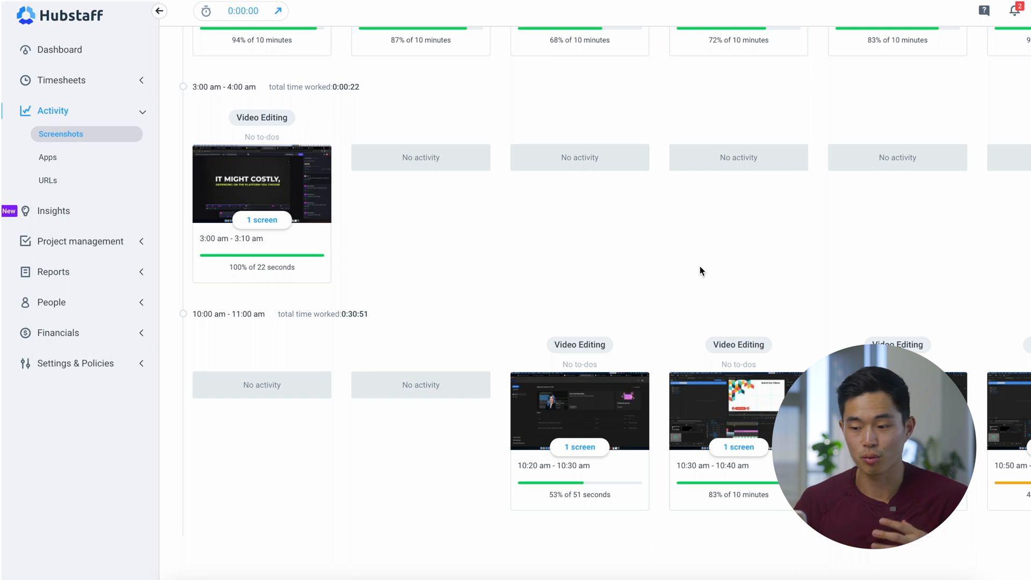
{"action": "scroll", "scroll_direction": "up", "scroll_amount": 3}
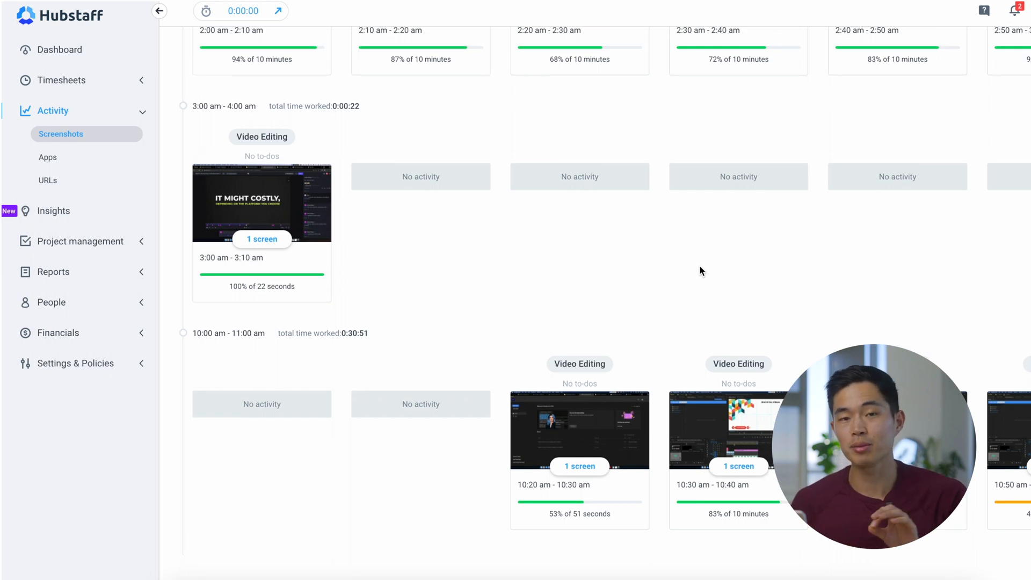
{"action": "scroll", "scroll_direction": "down", "scroll_amount": 3}
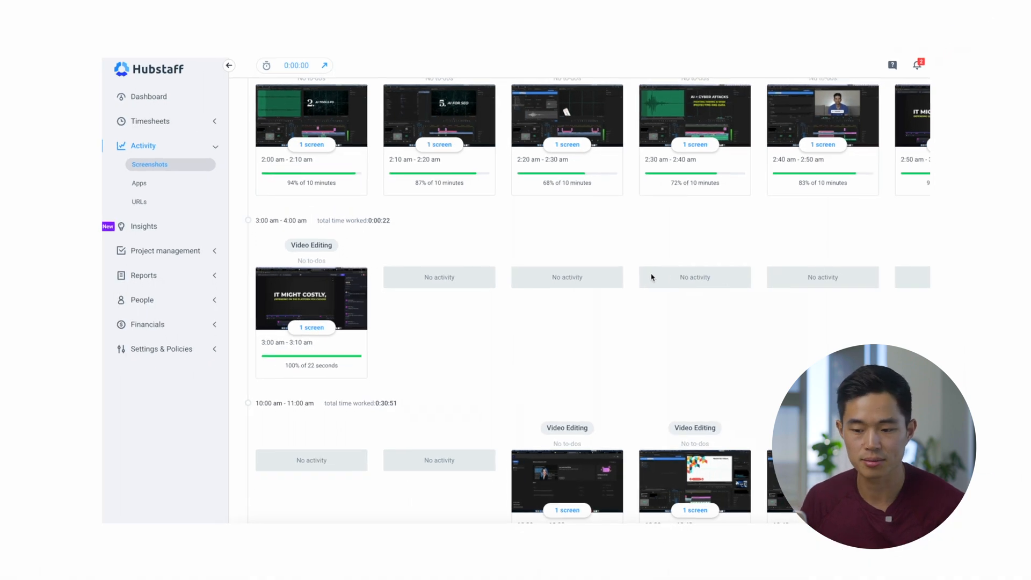
Step: Open All reports and browse the General, Payment, Budgets and Invoice report cards
{"action": "left_click", "coordinate": [142, 275]}
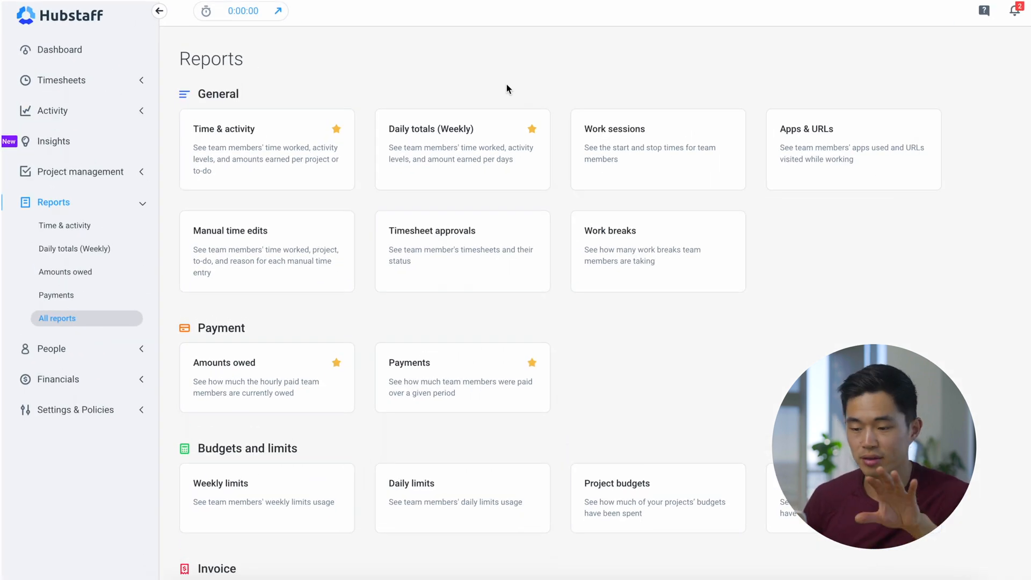
{"action": "mouse_move", "coordinate": [261, 243]}
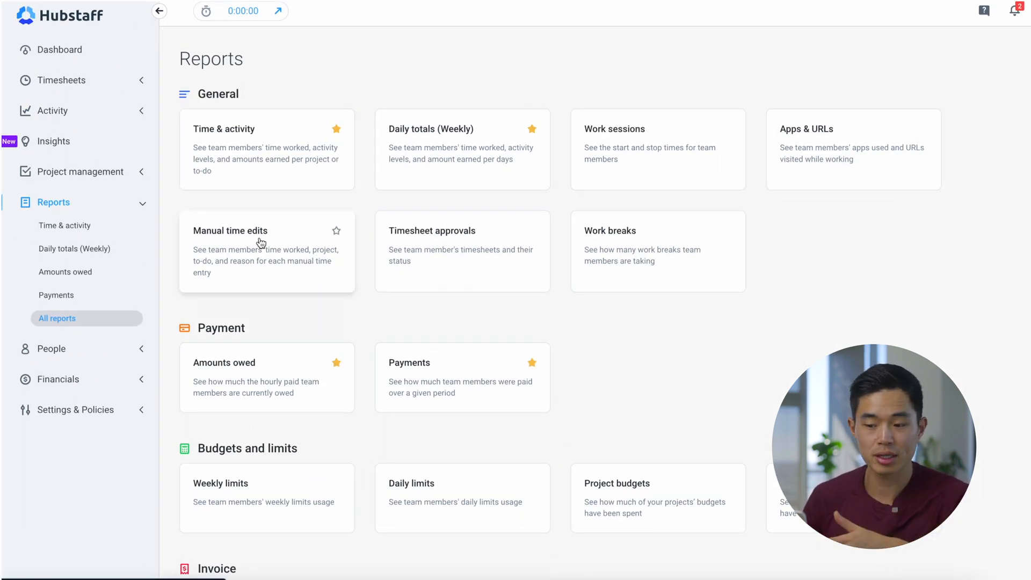
{"action": "mouse_move", "coordinate": [272, 169]}
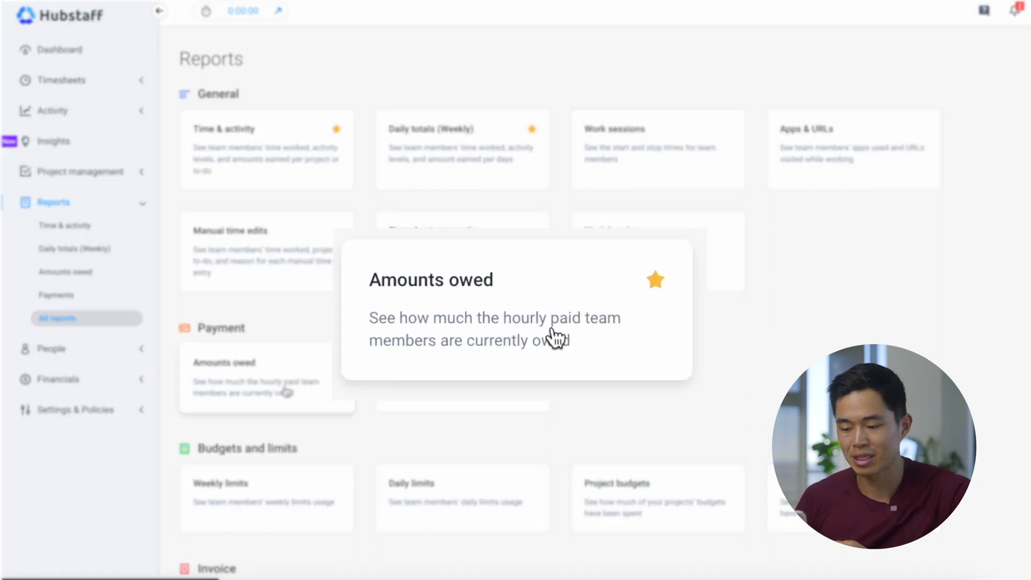
{"action": "scroll", "scroll_direction": "down", "scroll_amount": 3}
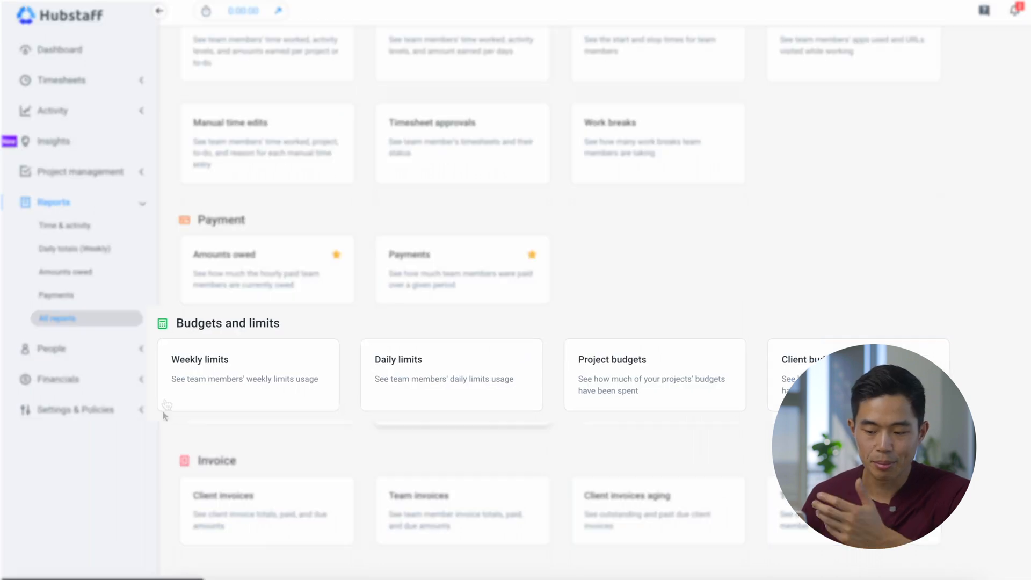
{"action": "scroll", "scroll_direction": "up", "scroll_amount": 3}
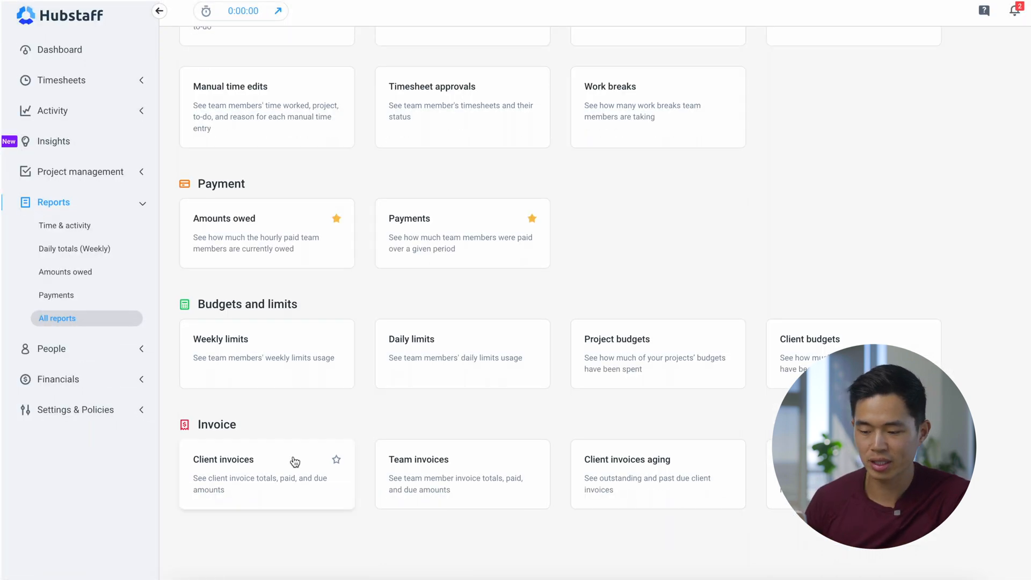
{"action": "left_click", "coordinate": [55, 141]}
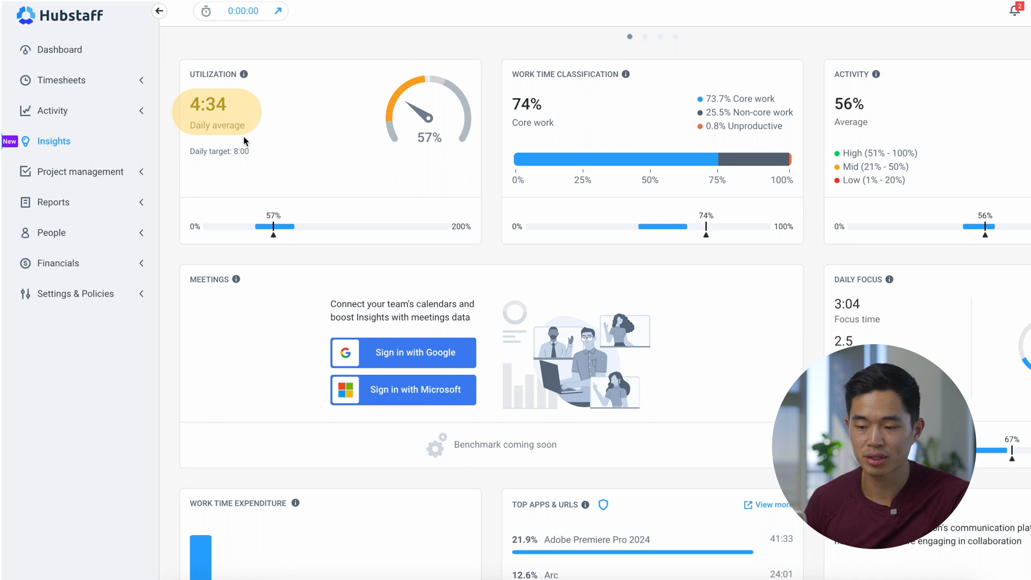
{"action": "mouse_move", "coordinate": [255, 164]}
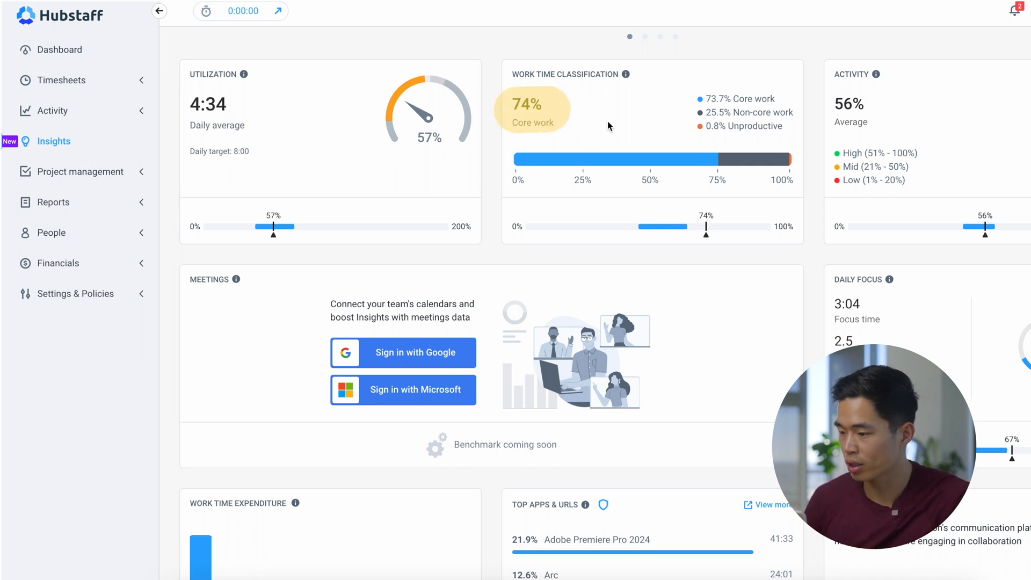
{"action": "mouse_move", "coordinate": [851, 109]}
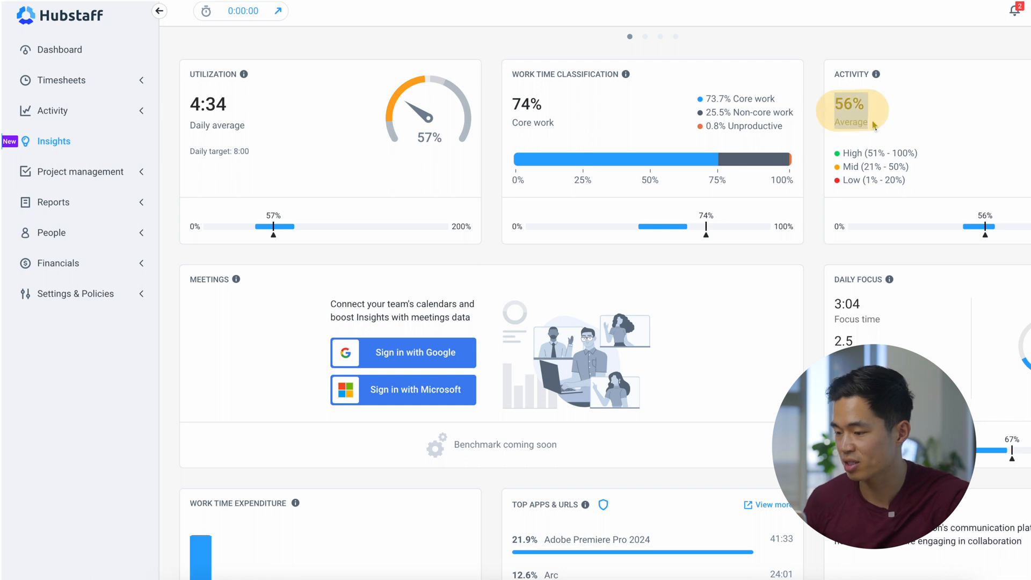
Step: Scroll Insights down to 3:04 daily focus and top apps led by Adobe Premiere Pro 2024
{"action": "scroll", "scroll_direction": "down", "scroll_amount": 3}
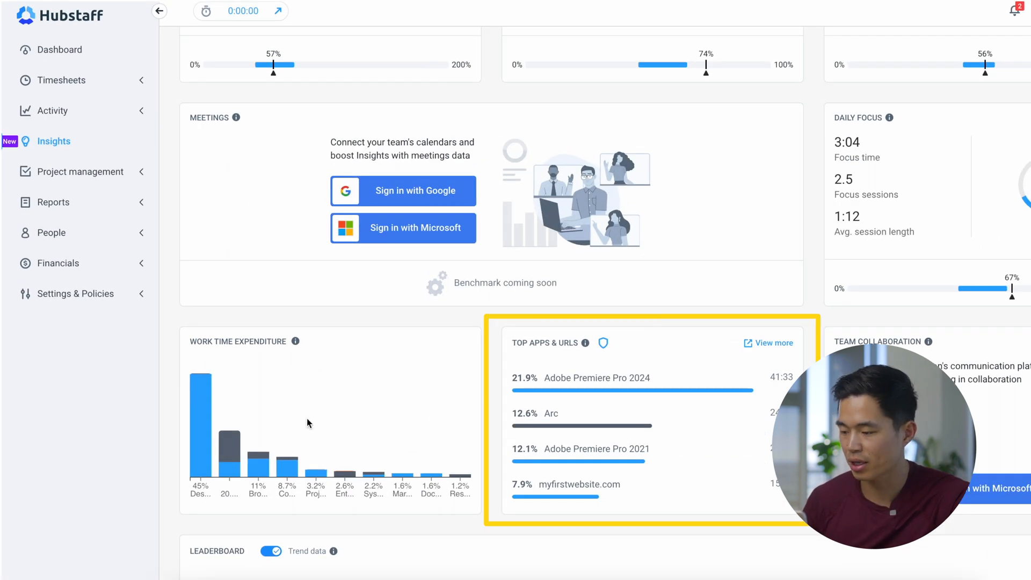
{"action": "scroll", "scroll_direction": "down", "scroll_amount": 3}
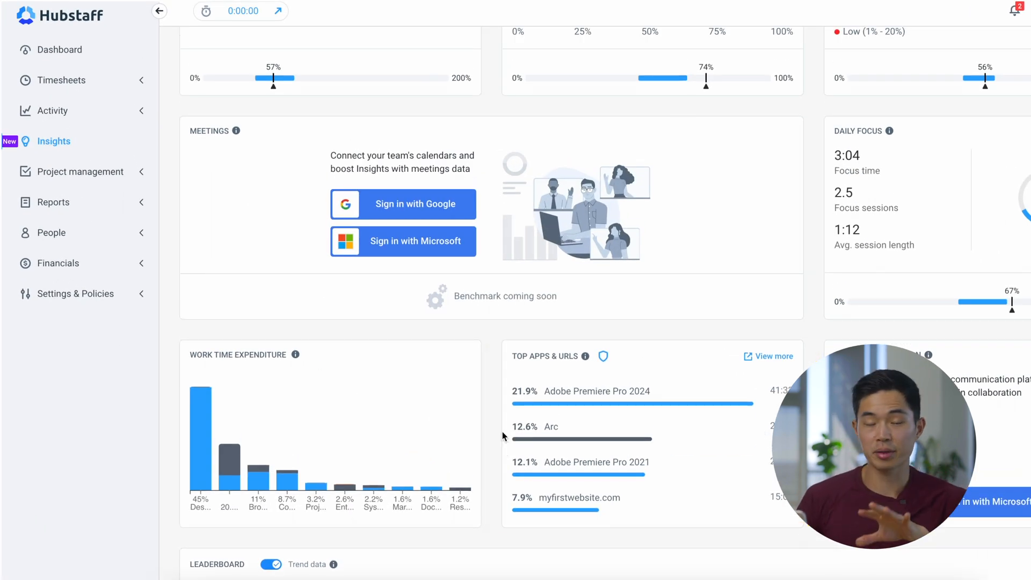